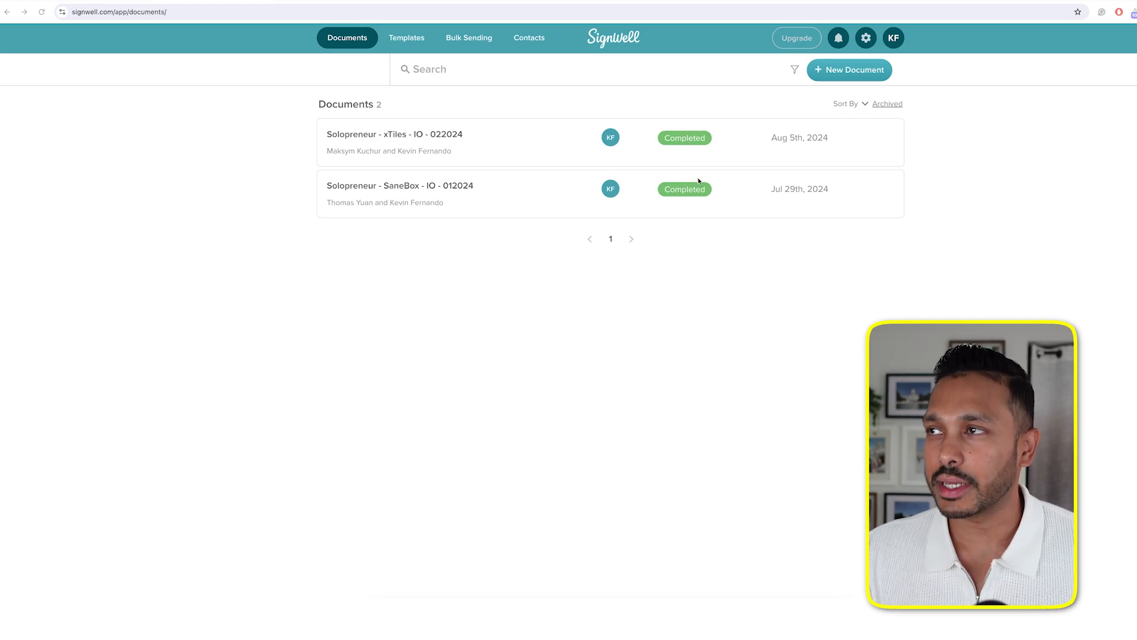
# Start a new document by uploading marketing-agreement.docx from Downloads
pyautogui.click(848, 70)
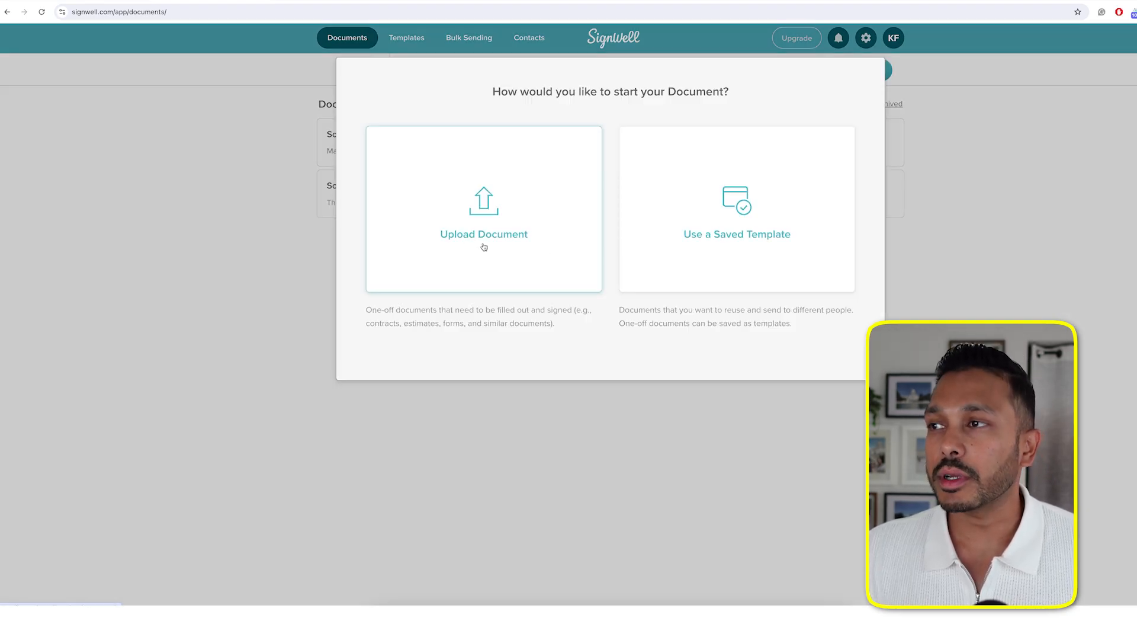
pyautogui.moveTo(748, 249)
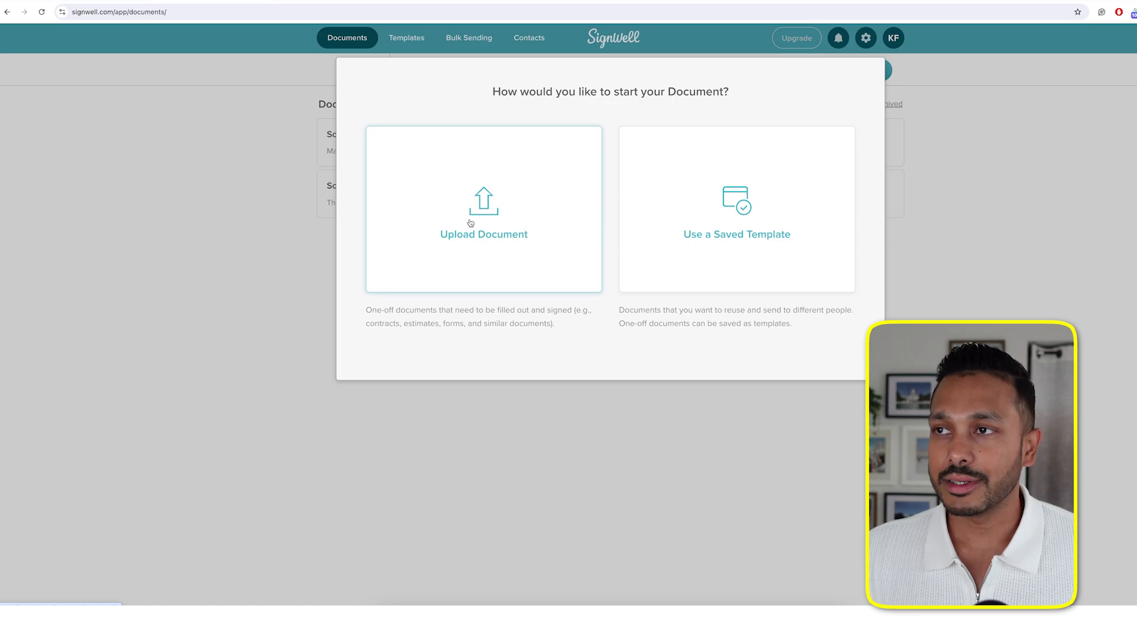
pyautogui.click(483, 211)
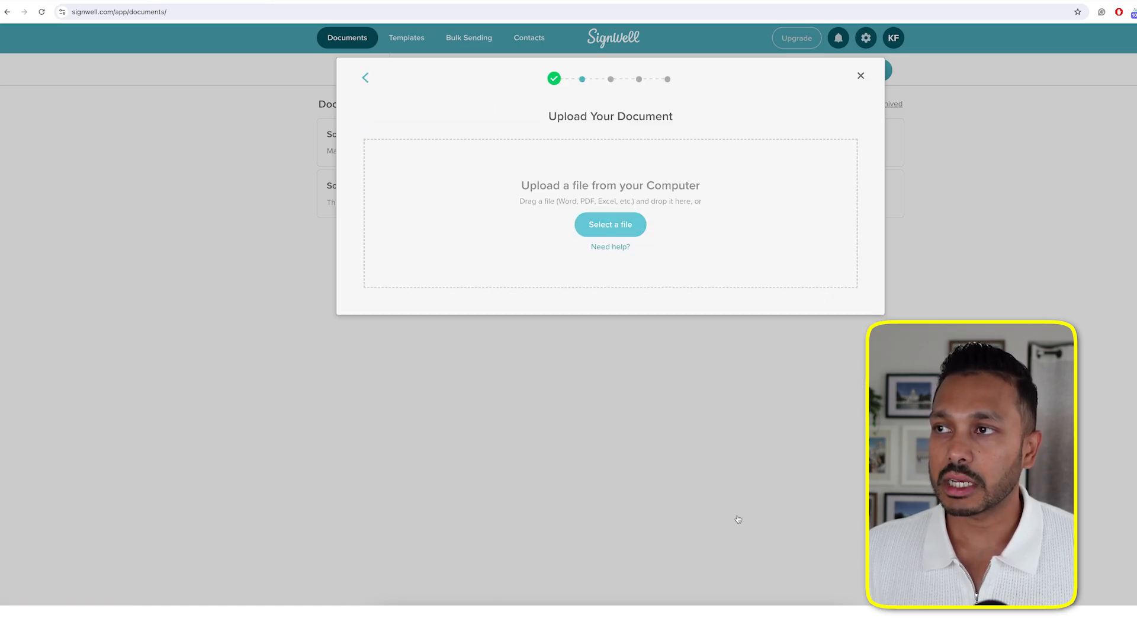
pyautogui.click(610, 224)
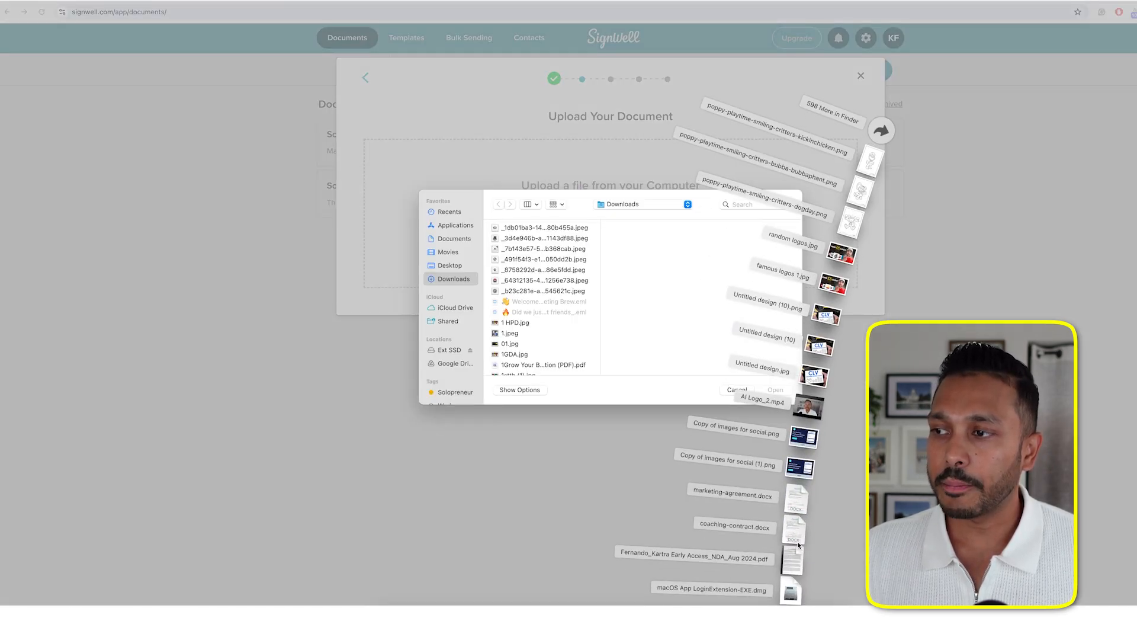
pyautogui.click(540, 370)
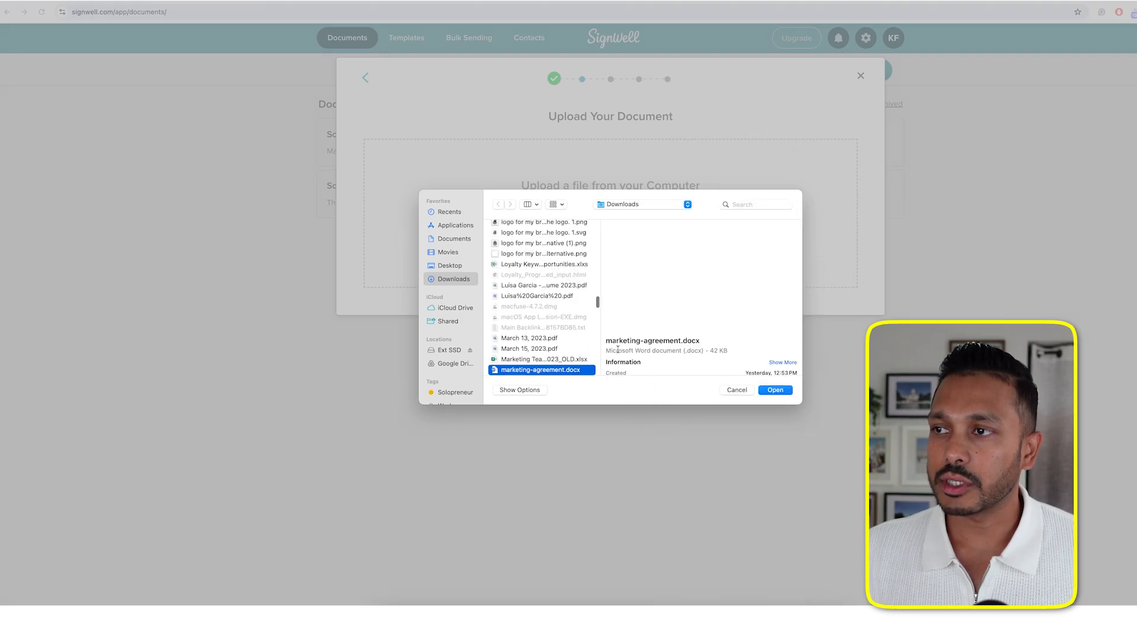
pyautogui.click(774, 390)
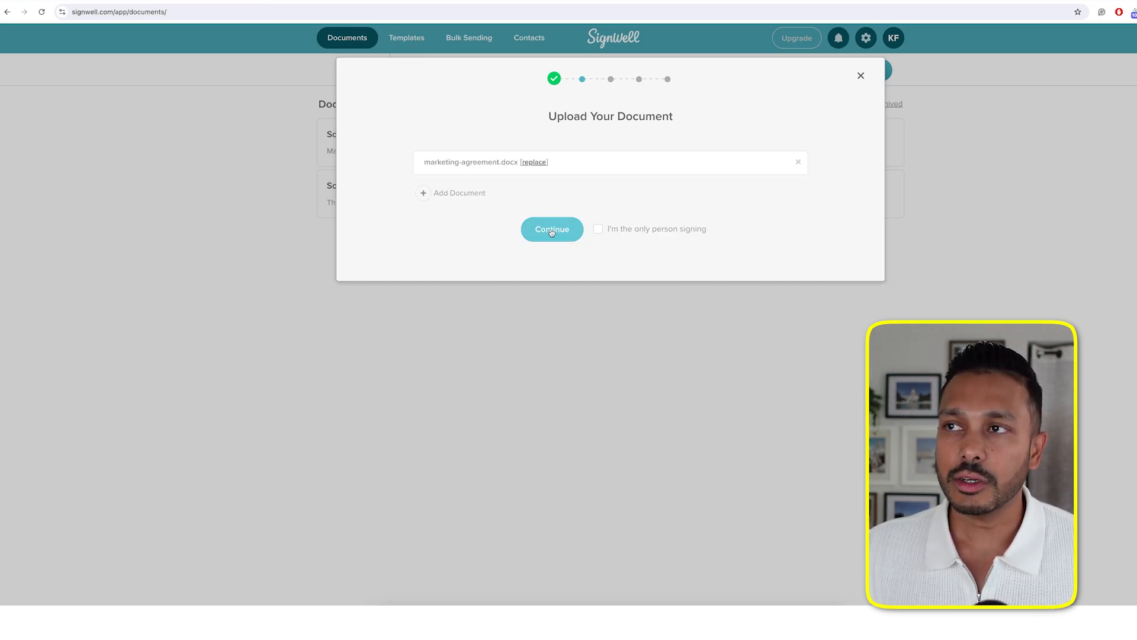
# Add the second signer's gmail.com address from the suggested contact and proceed to Prepare
pyautogui.click(551, 228)
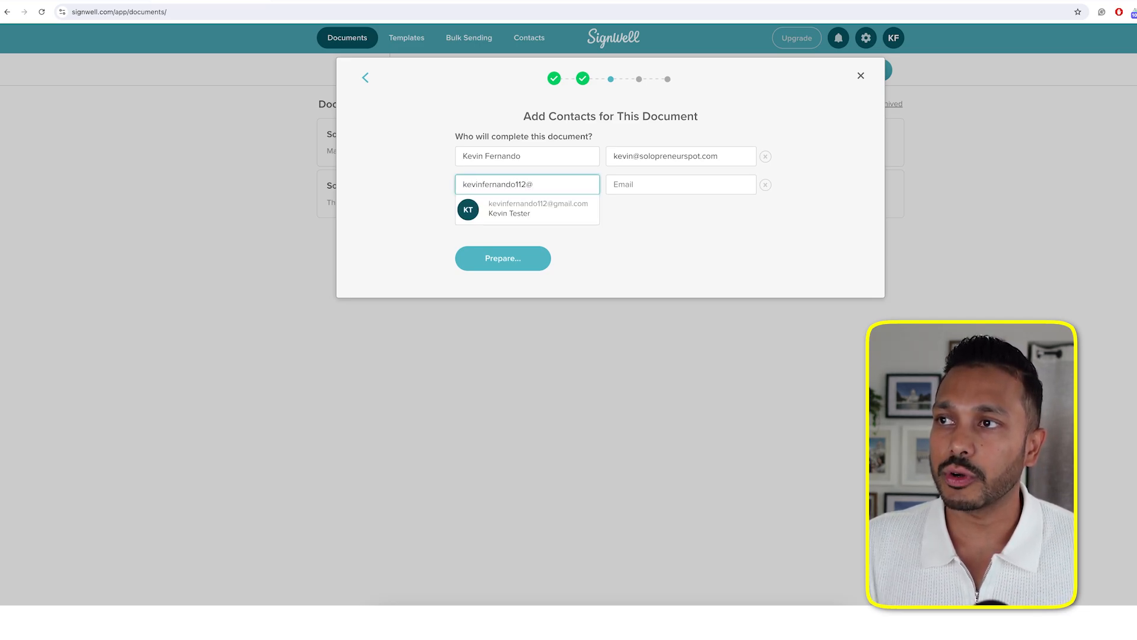
pyautogui.write('gmail.com')
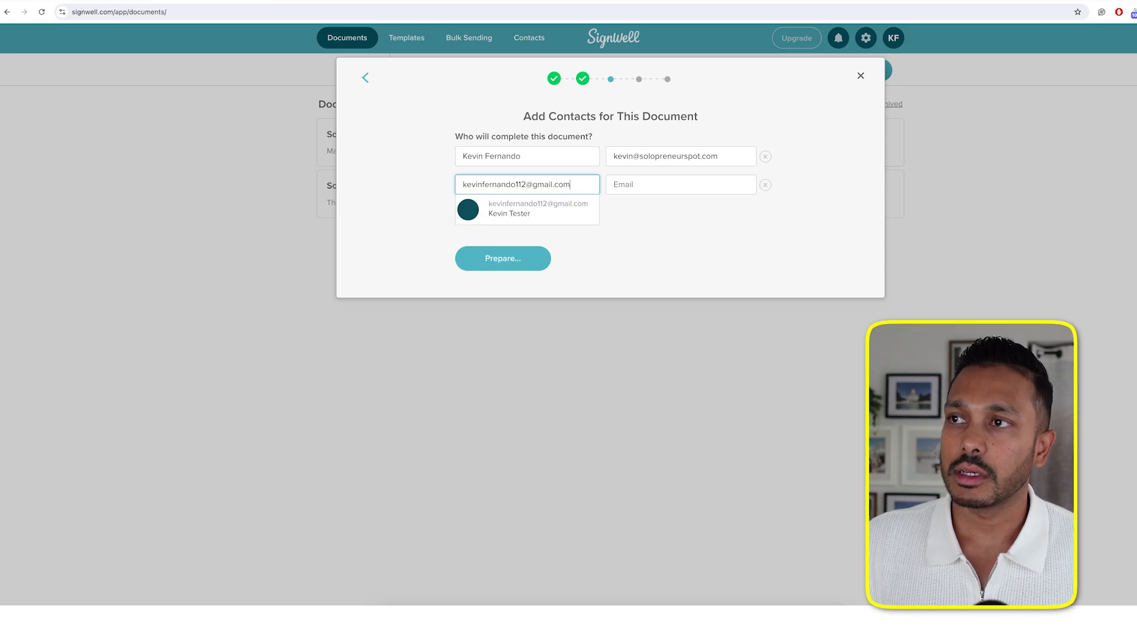
pyautogui.click(527, 208)
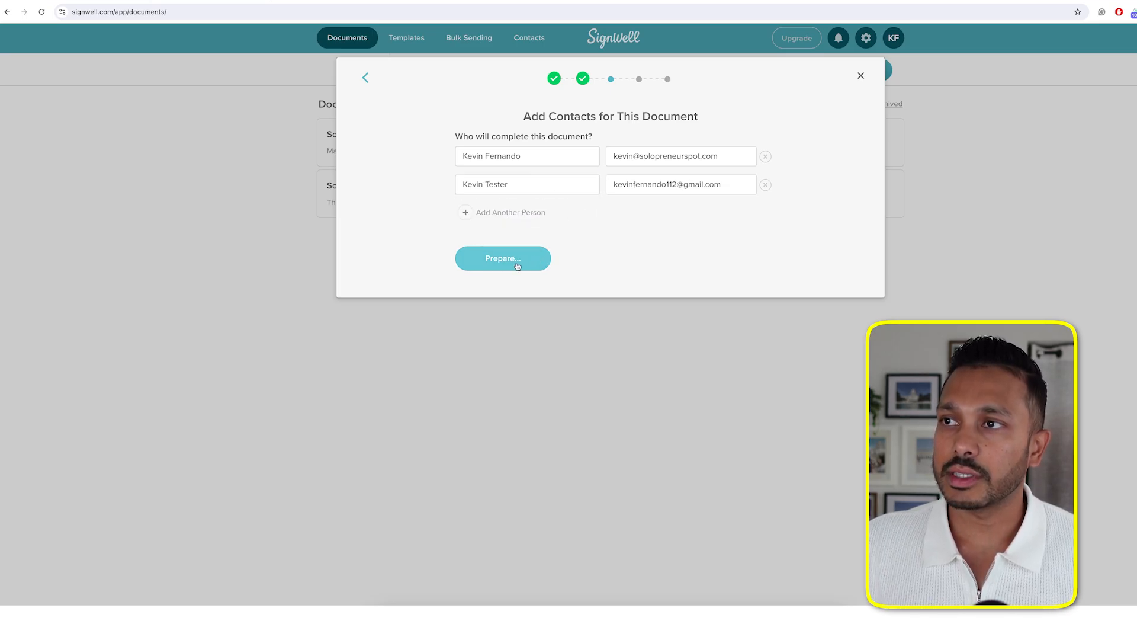
pyautogui.click(502, 258)
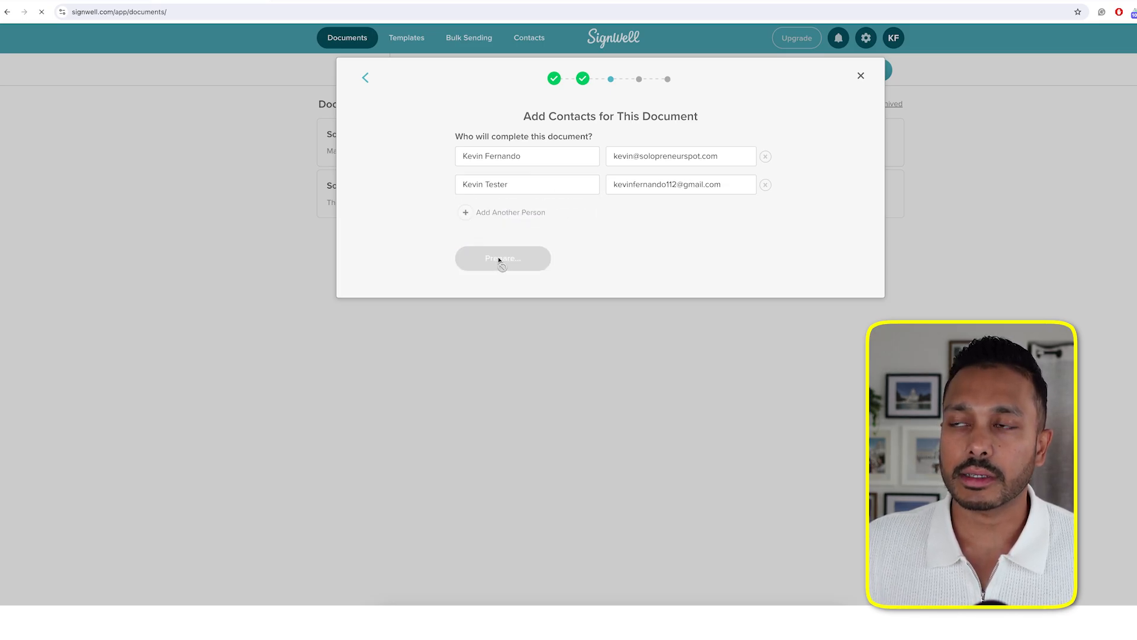
# Go to the signature page and set Add fields for to the first signer
pyautogui.click(503, 258)
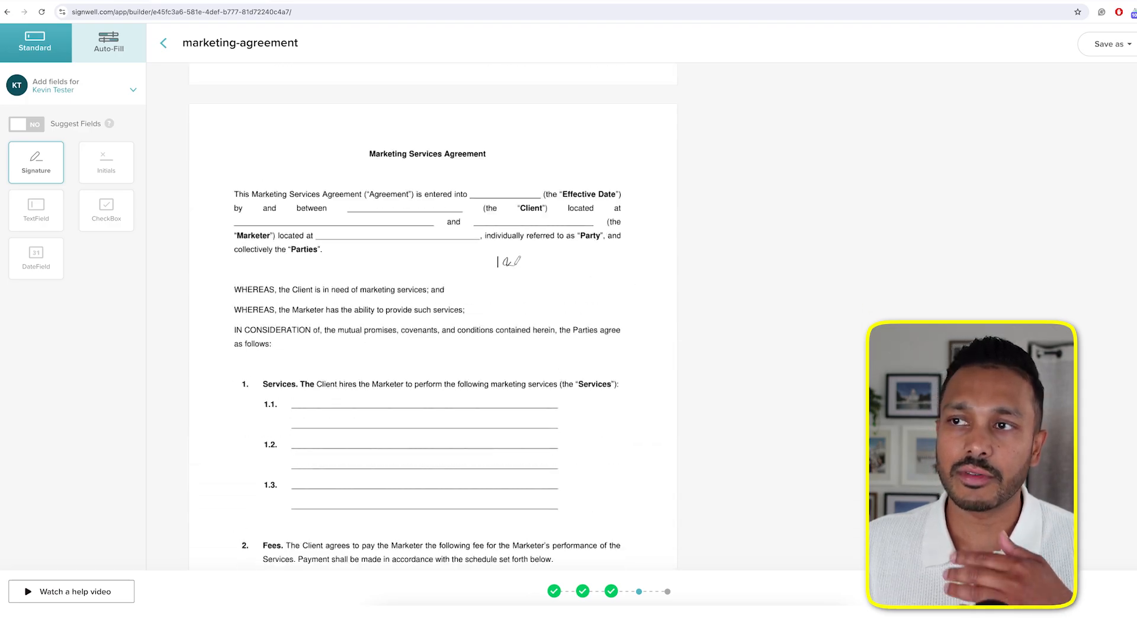
pyautogui.scroll(-3)
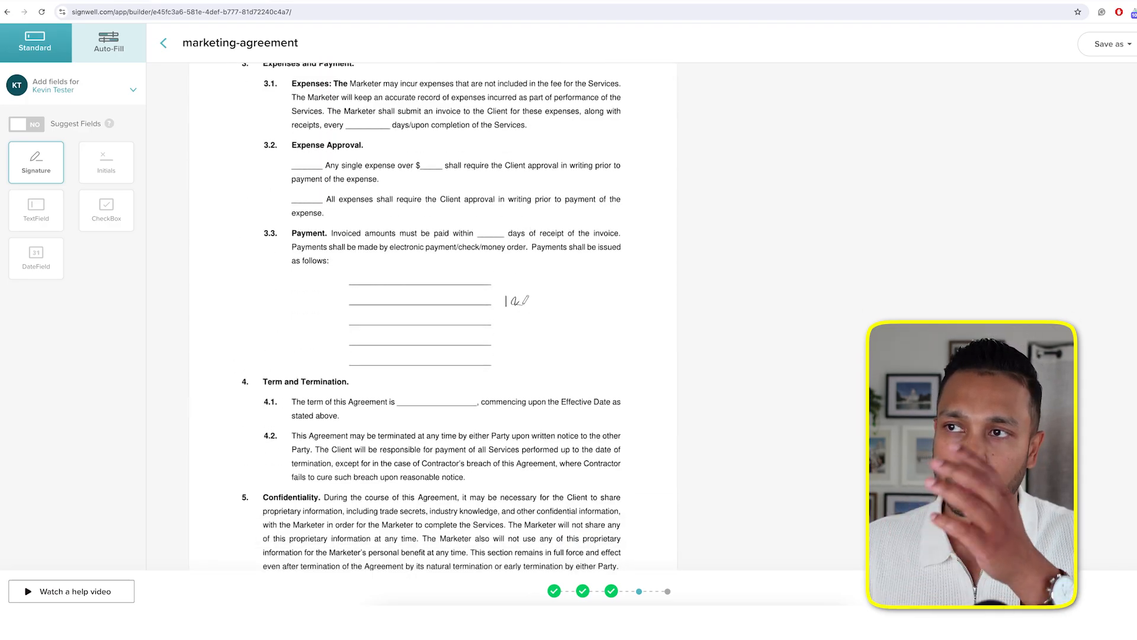
pyautogui.scroll(-3)
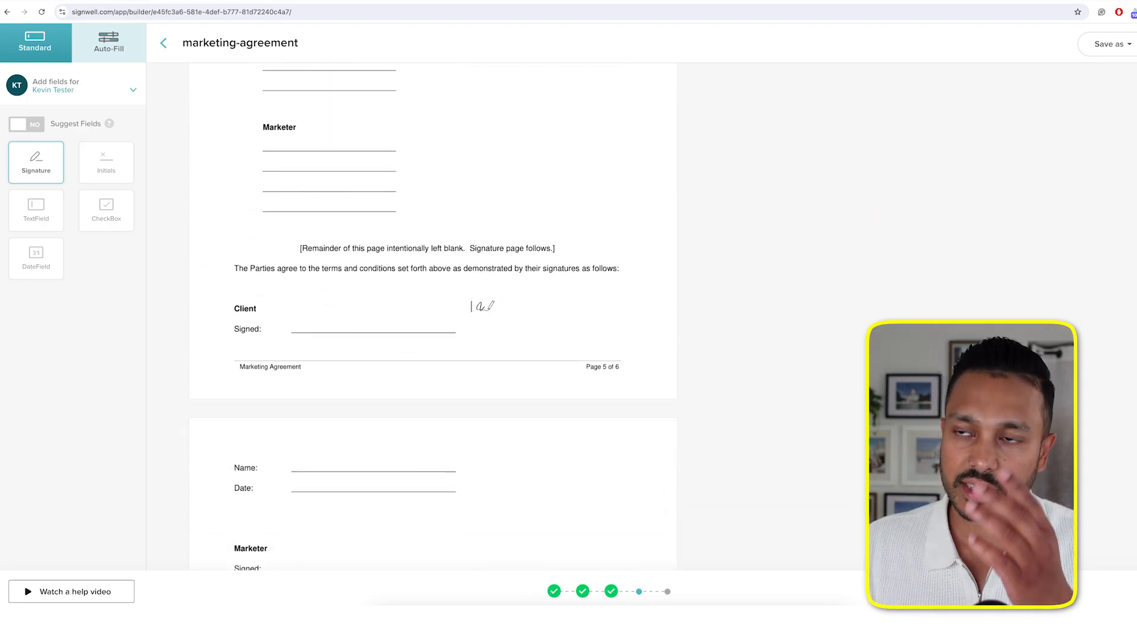
pyautogui.scroll(-3)
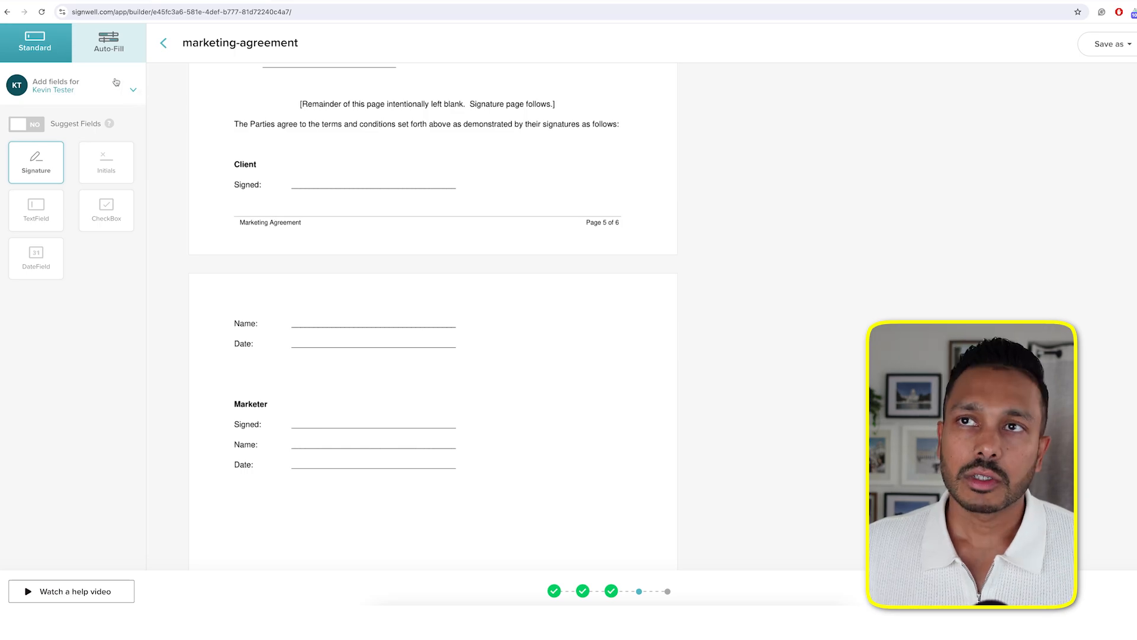
pyautogui.click(133, 89)
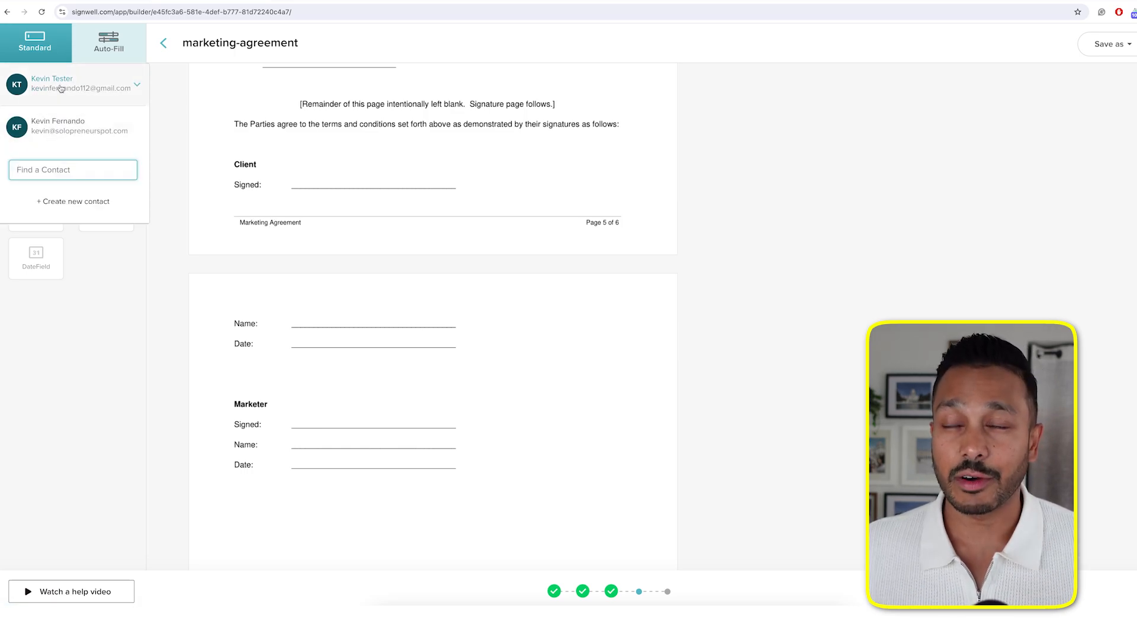
pyautogui.click(65, 126)
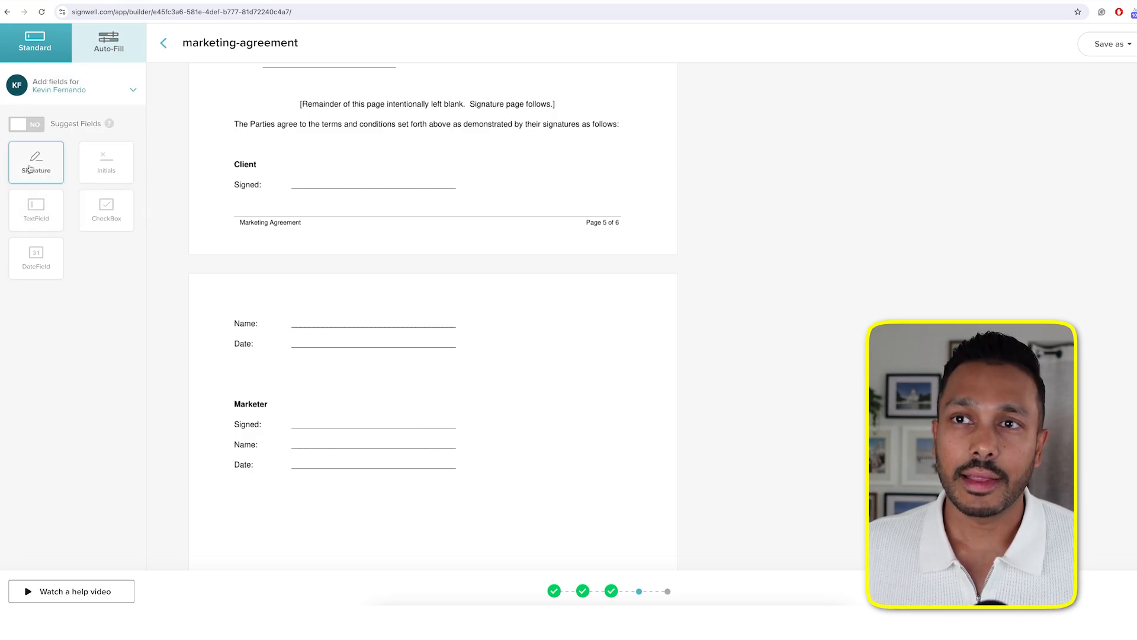
# Place signature and date fields on the Marketer Signed and Date lines
pyautogui.click(36, 162)
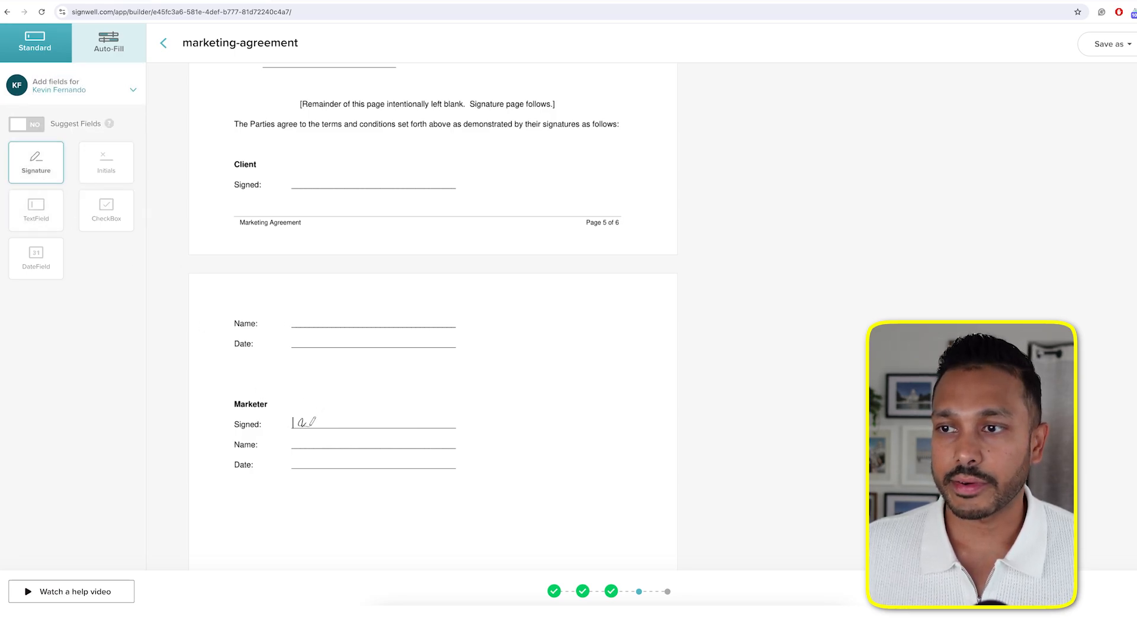
pyautogui.click(324, 423)
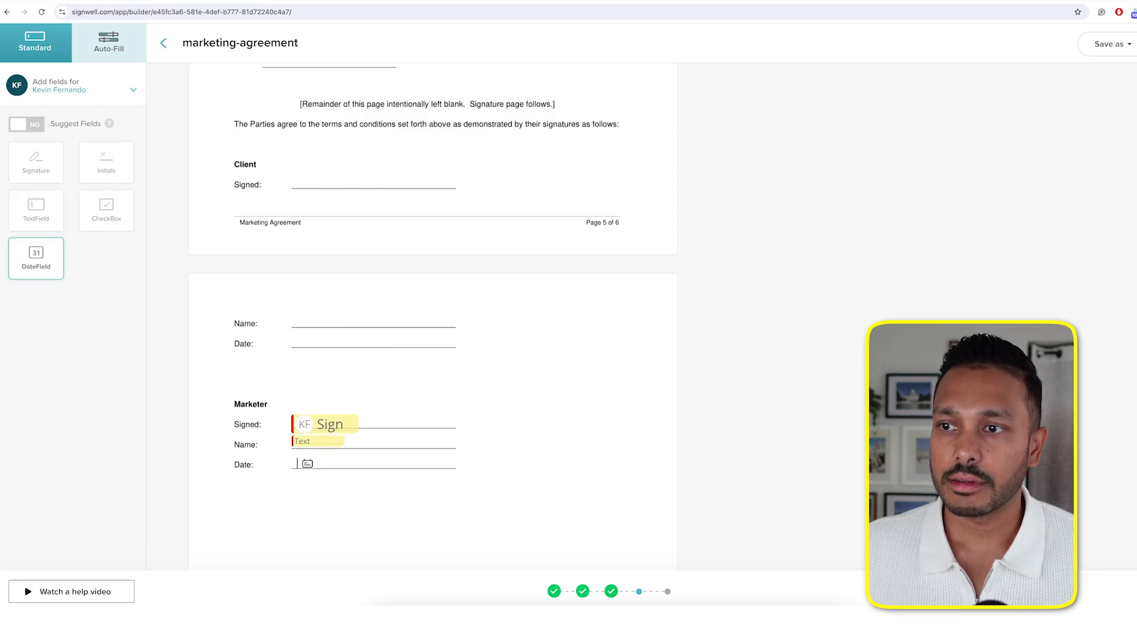
pyautogui.click(317, 463)
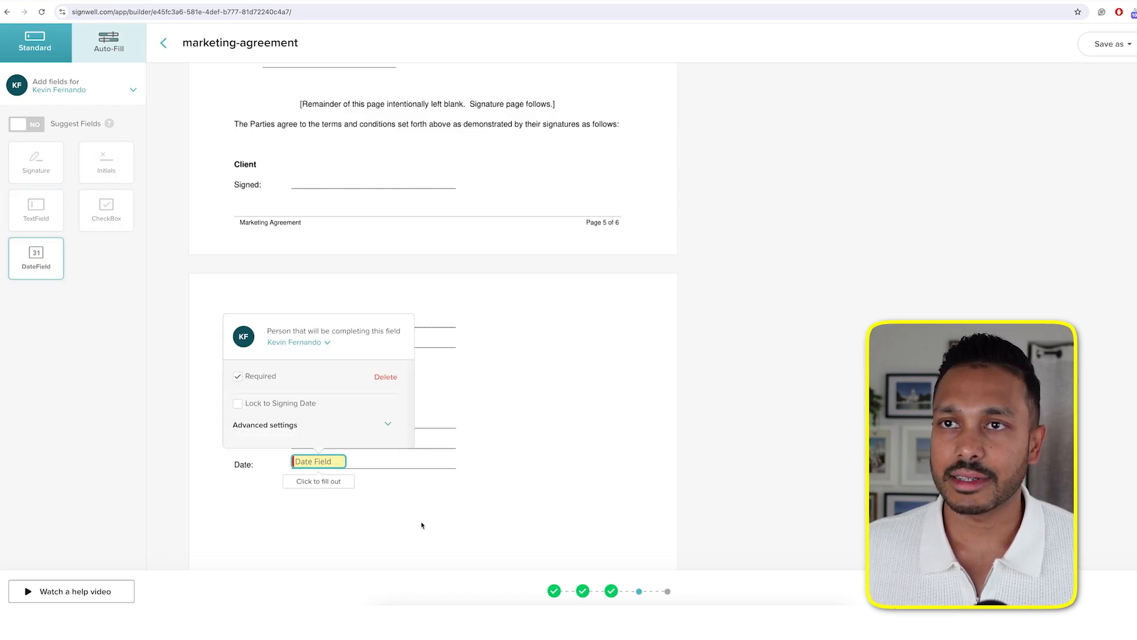
# Assign the second signer and place the Client signature block fields, including the date
pyautogui.click(134, 88)
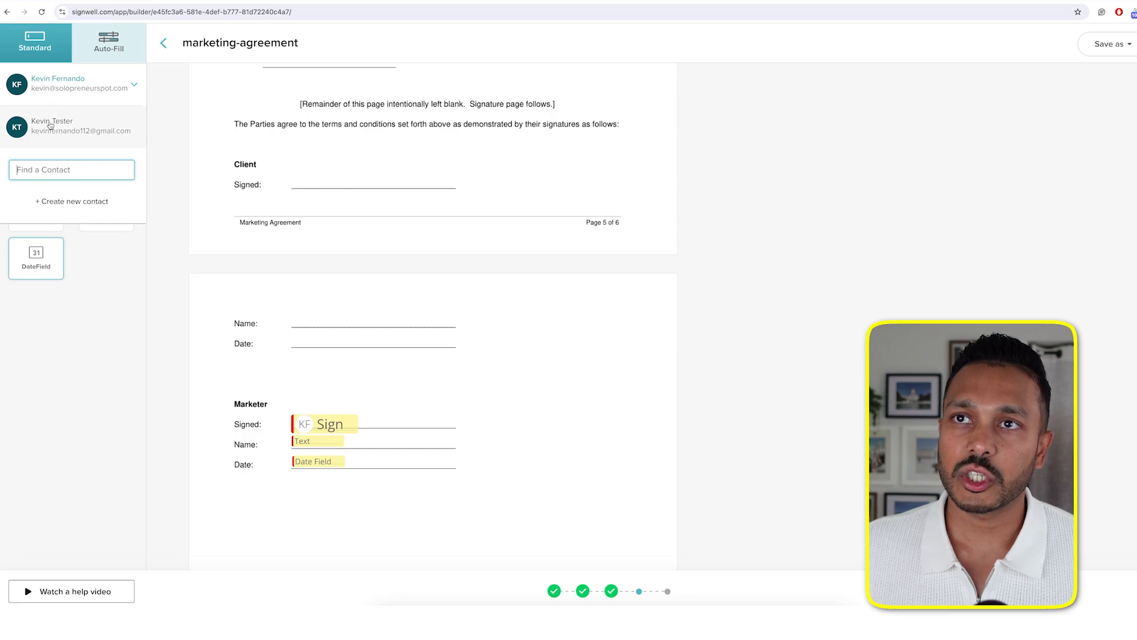
pyautogui.click(71, 127)
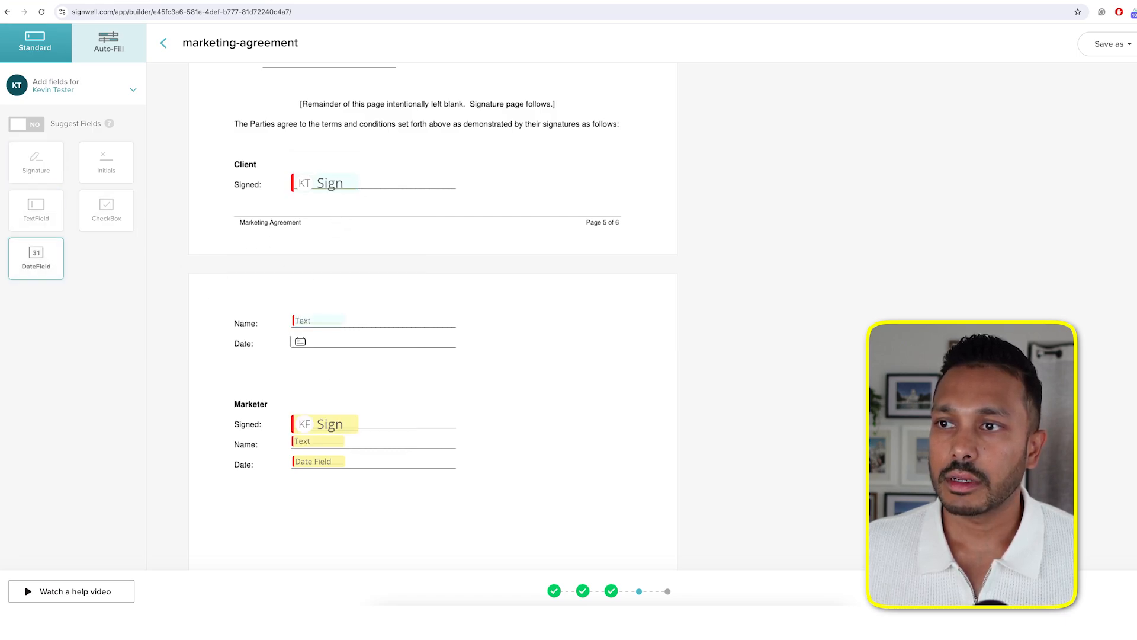
pyautogui.click(331, 341)
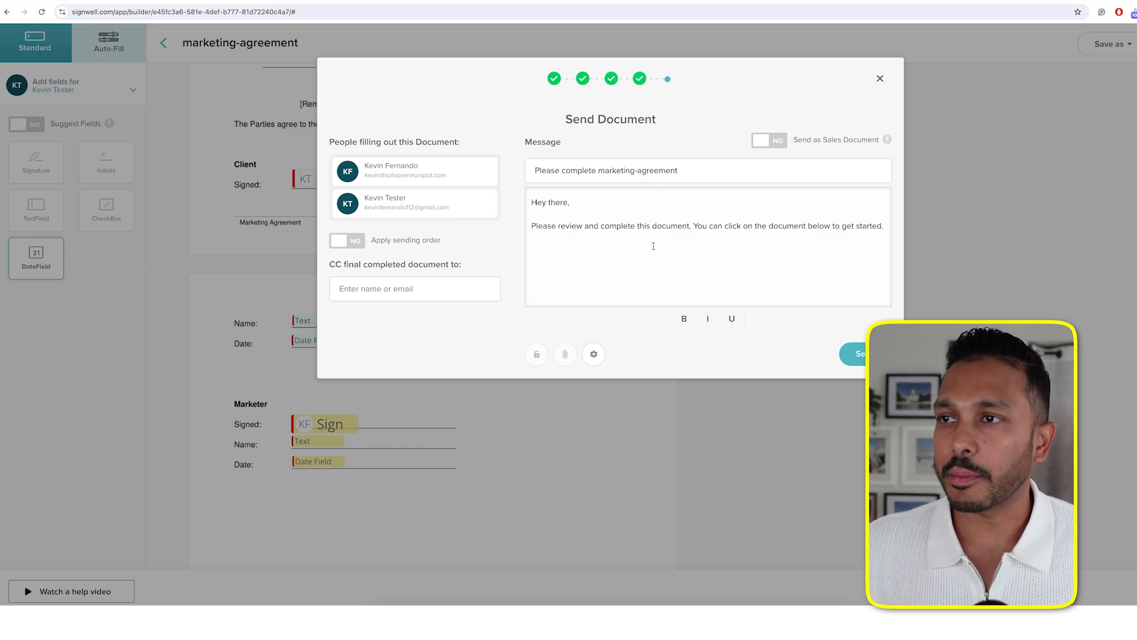
# Send the agreement to both signers and return to the documents list
pyautogui.click(861, 353)
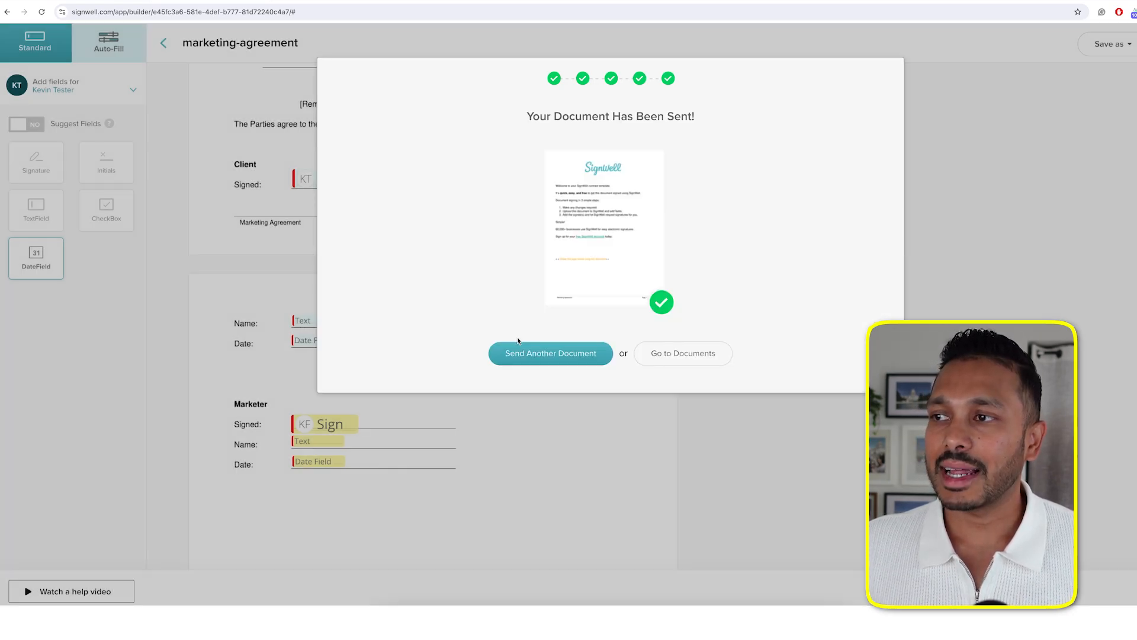
pyautogui.click(682, 353)
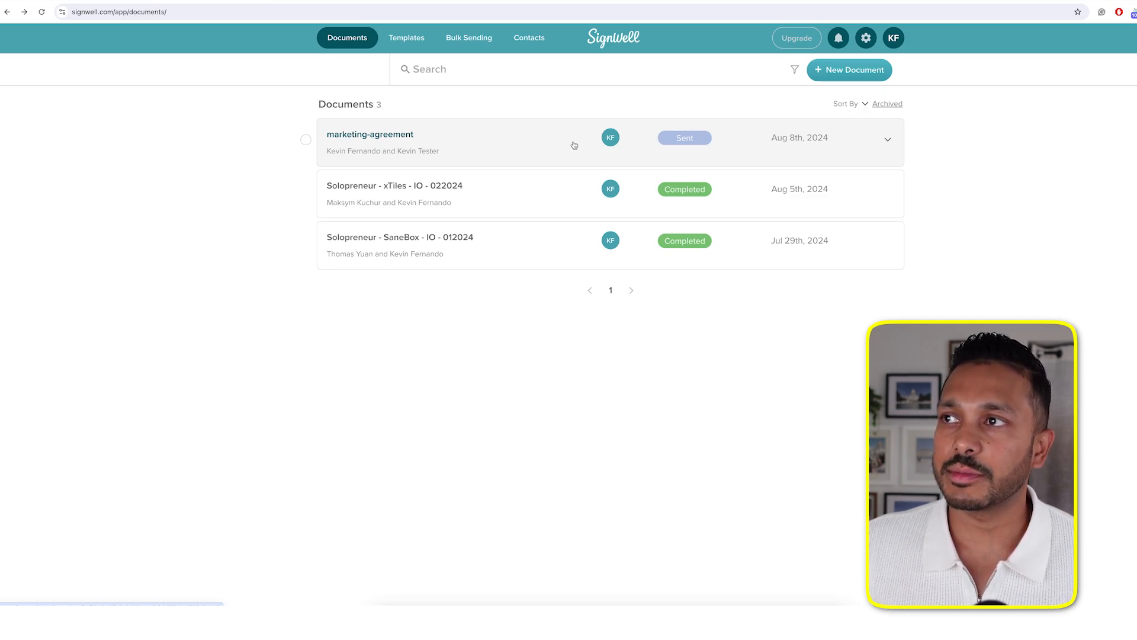
# Sign marketing-agreement as the marketer with typed signature and date, then Agree & Finish
pyautogui.click(369, 134)
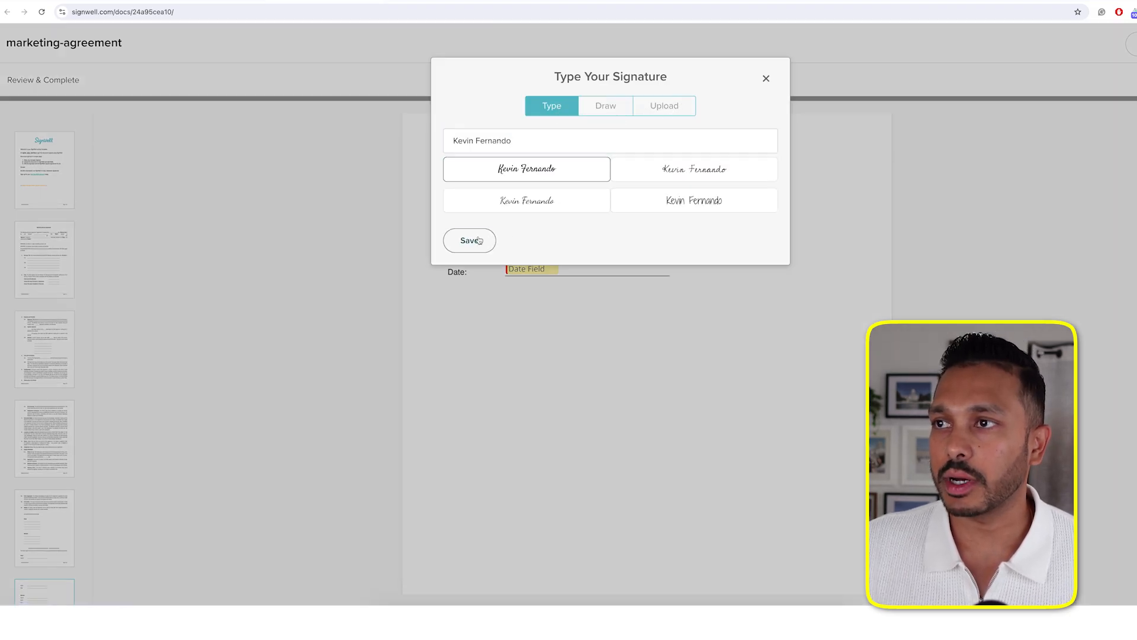
pyautogui.click(469, 240)
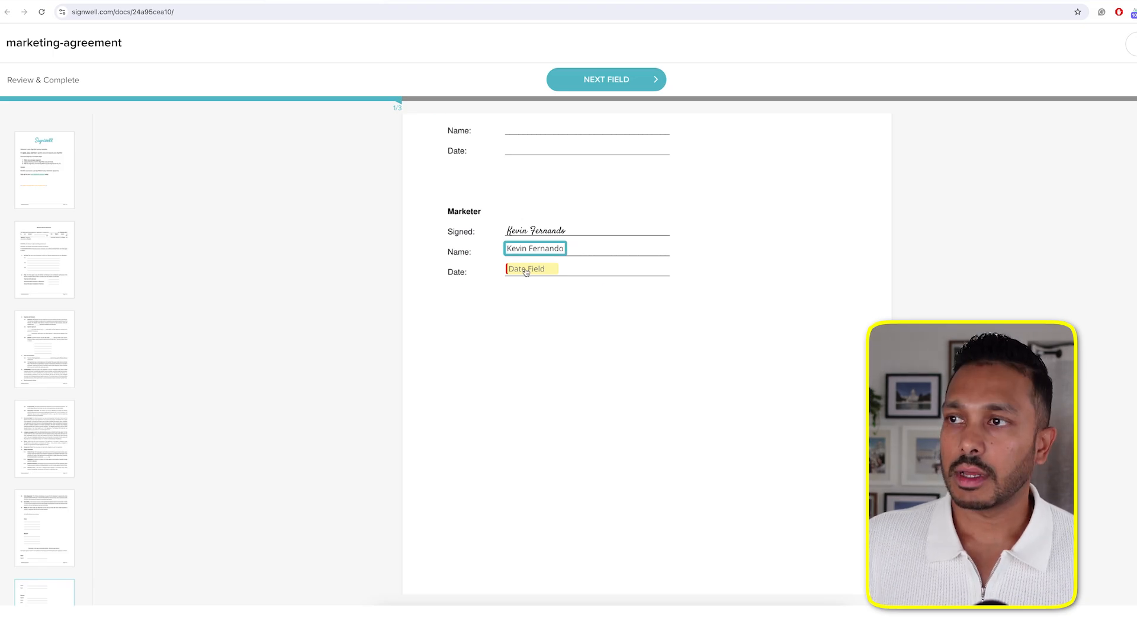
pyautogui.click(605, 79)
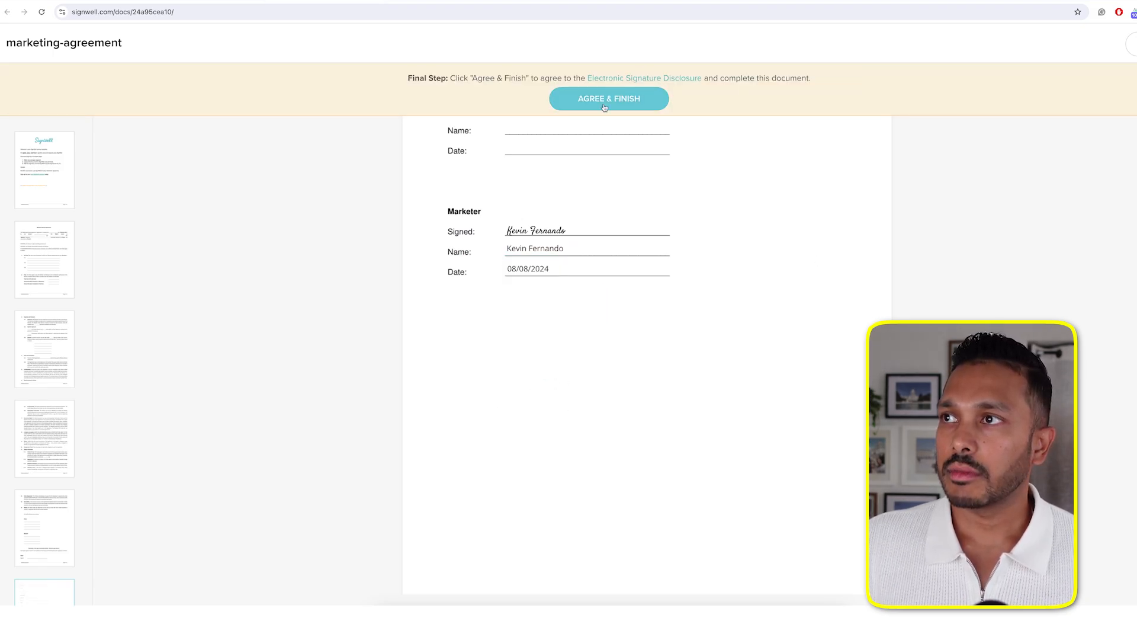
pyautogui.click(608, 98)
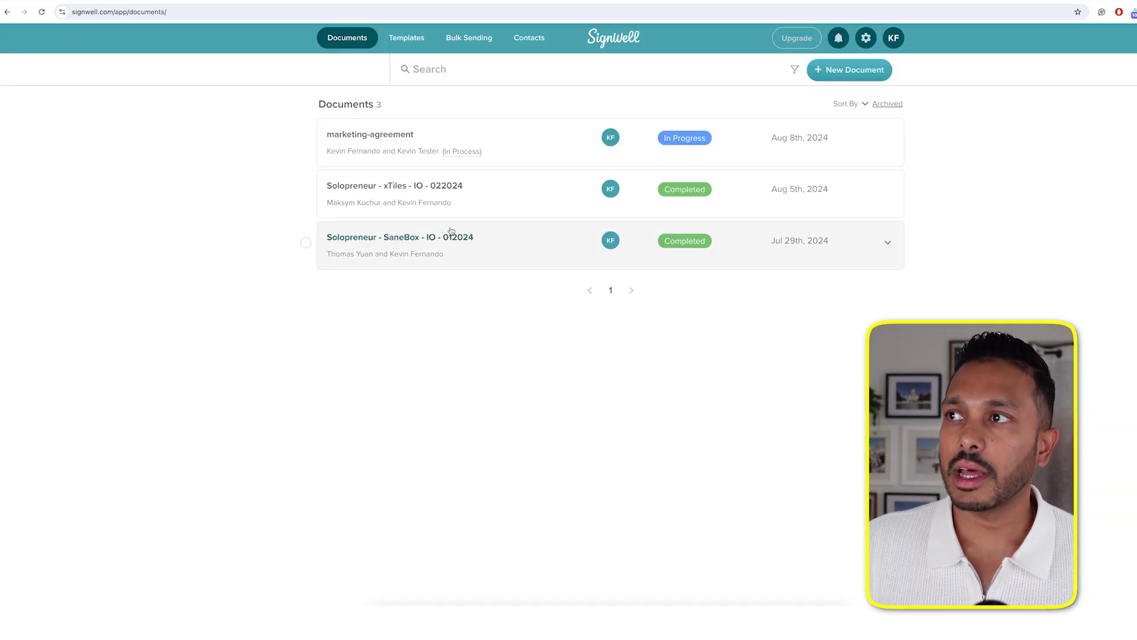
pyautogui.moveTo(683, 138)
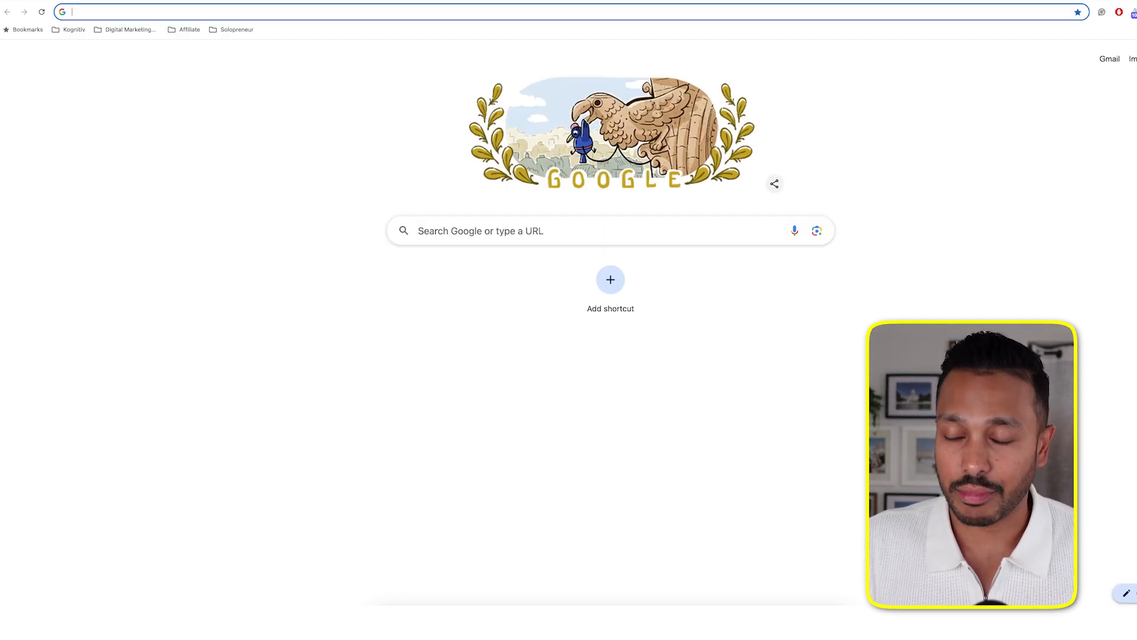
# Copy the View & Complete Document link from the 'Please complete marketing-agreement' email
pyautogui.click(1108, 60)
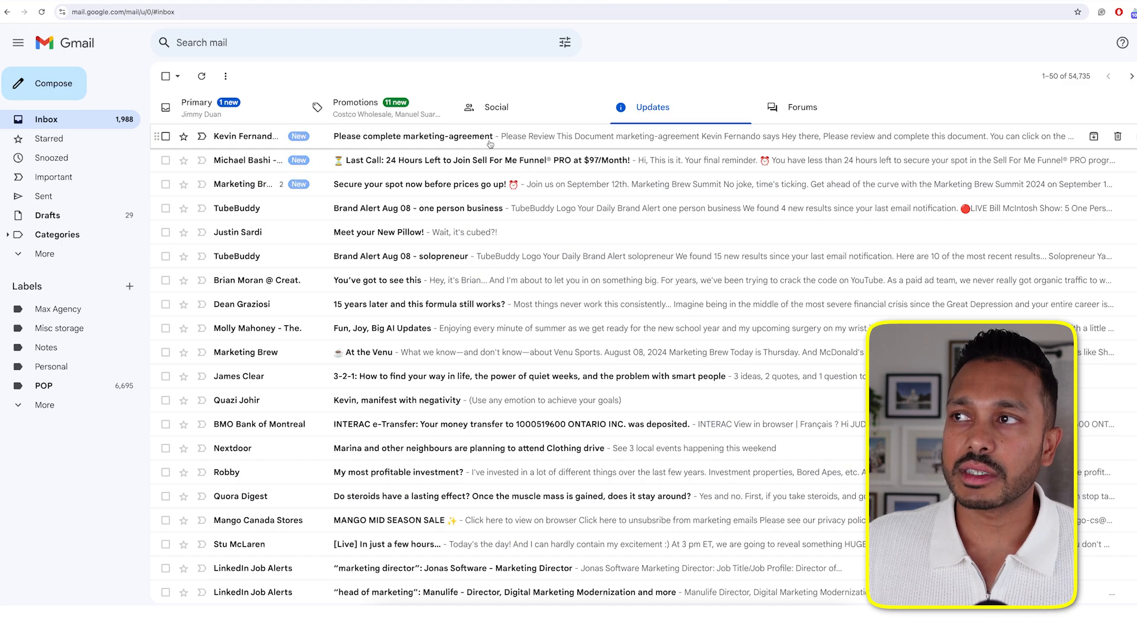
pyautogui.rightClick(640, 480)
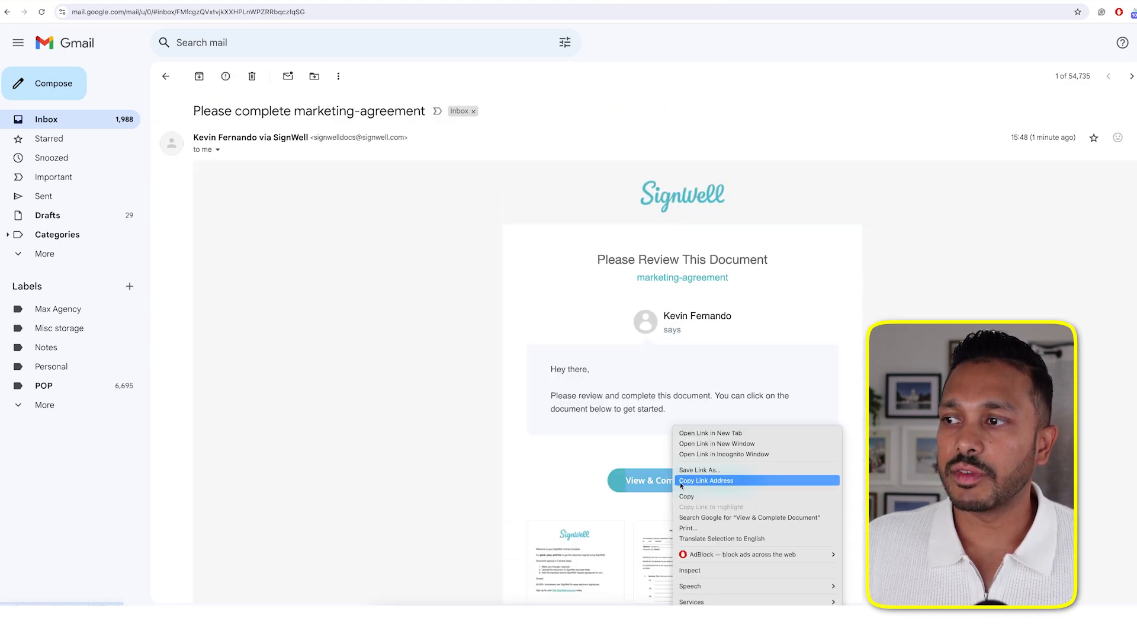
pyautogui.click(722, 454)
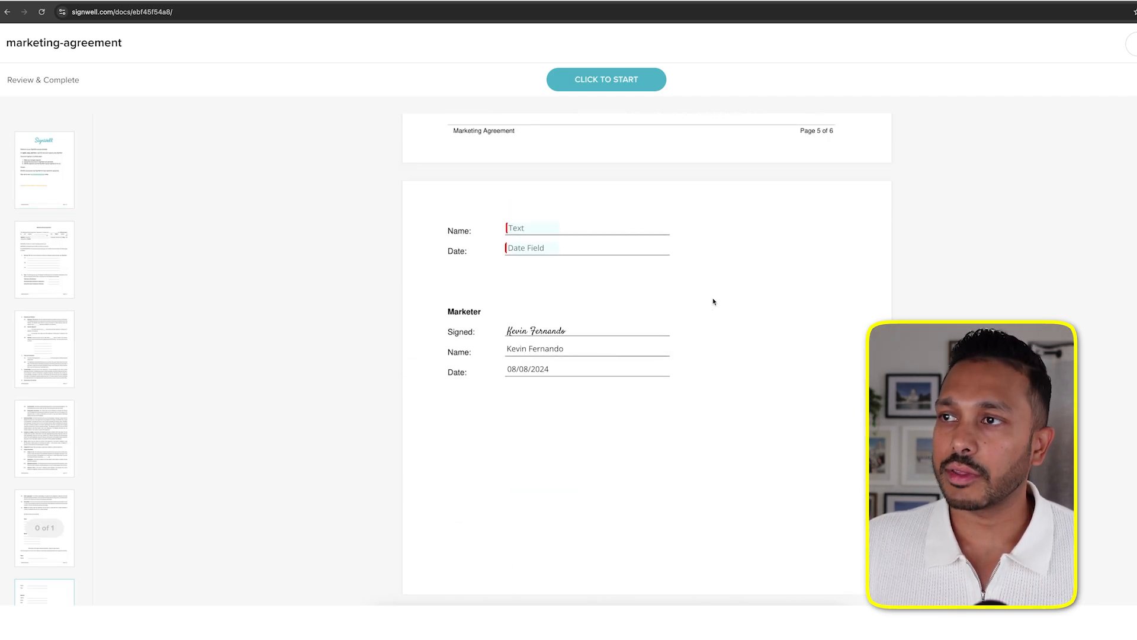
# Complete the Client fields with a typed signature, the name test and date 08/08/2024, then dismiss the thank-you
pyautogui.click(605, 79)
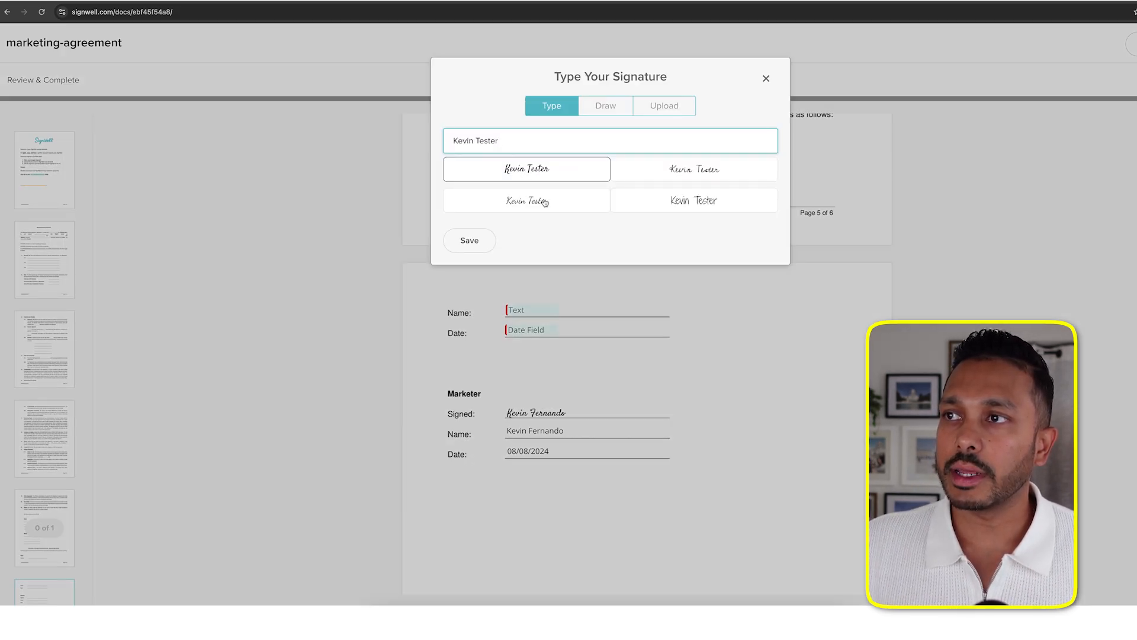
pyautogui.click(469, 241)
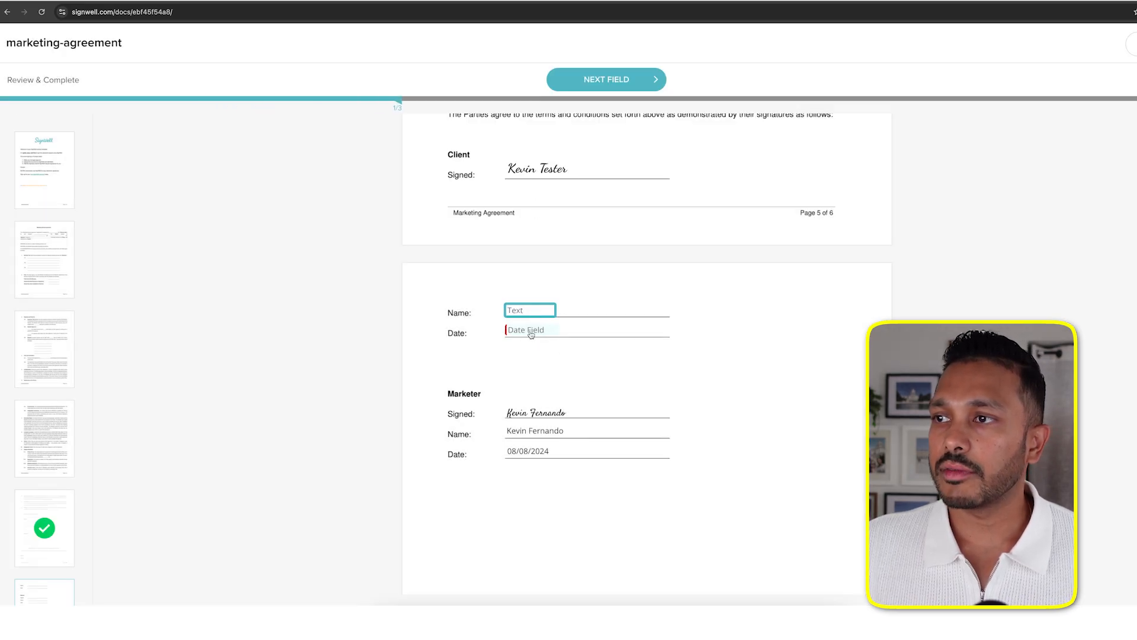
pyautogui.click(530, 309)
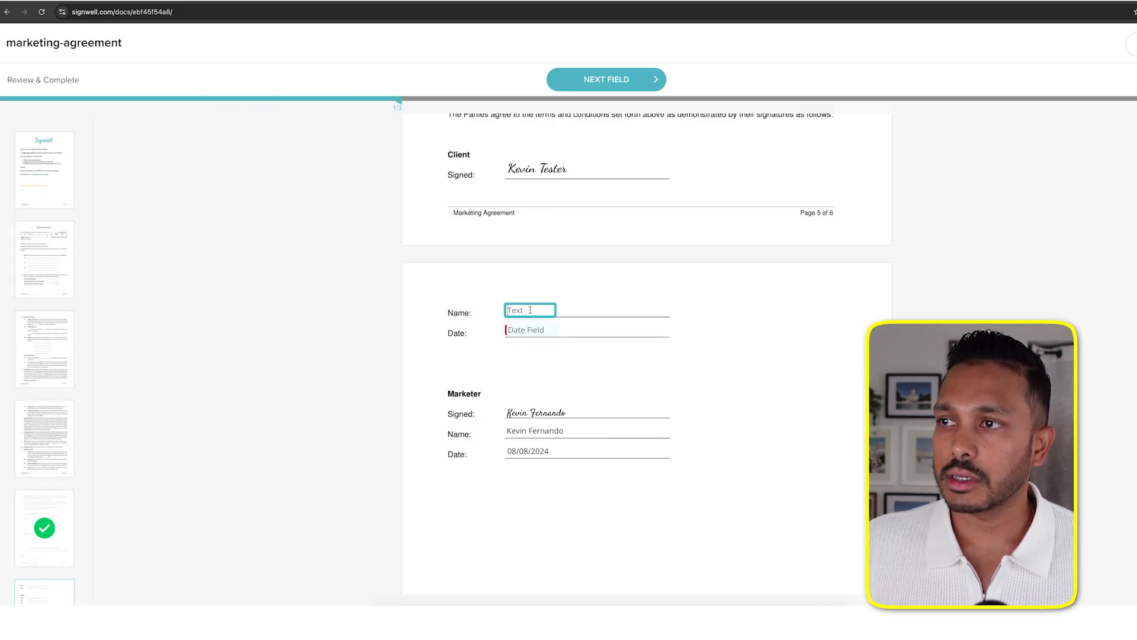
pyautogui.click(529, 331)
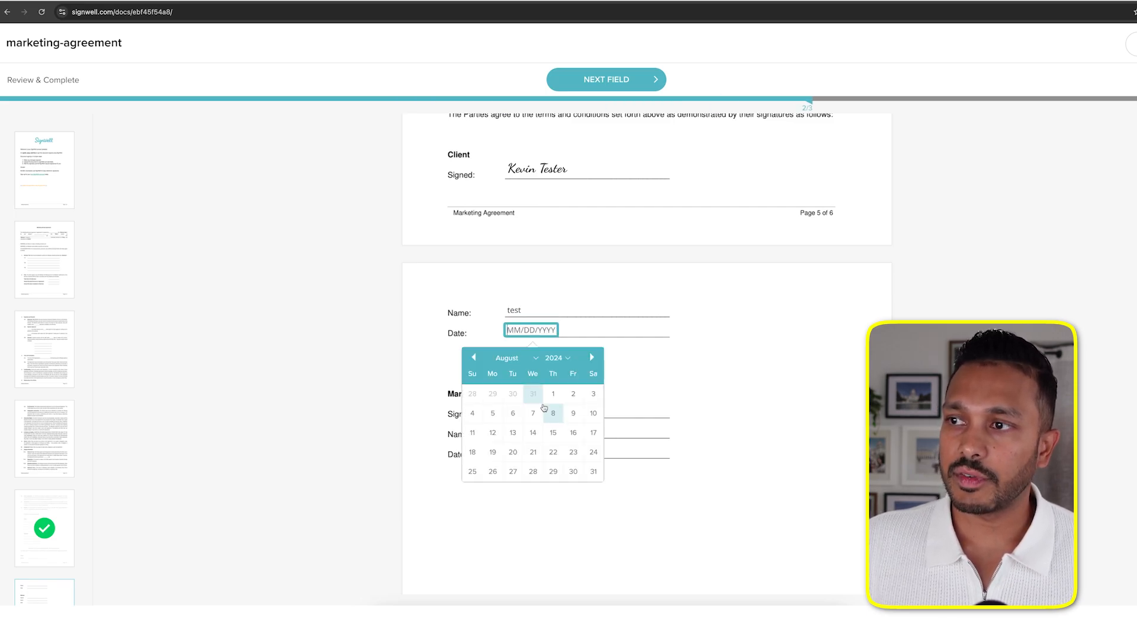
pyautogui.click(553, 412)
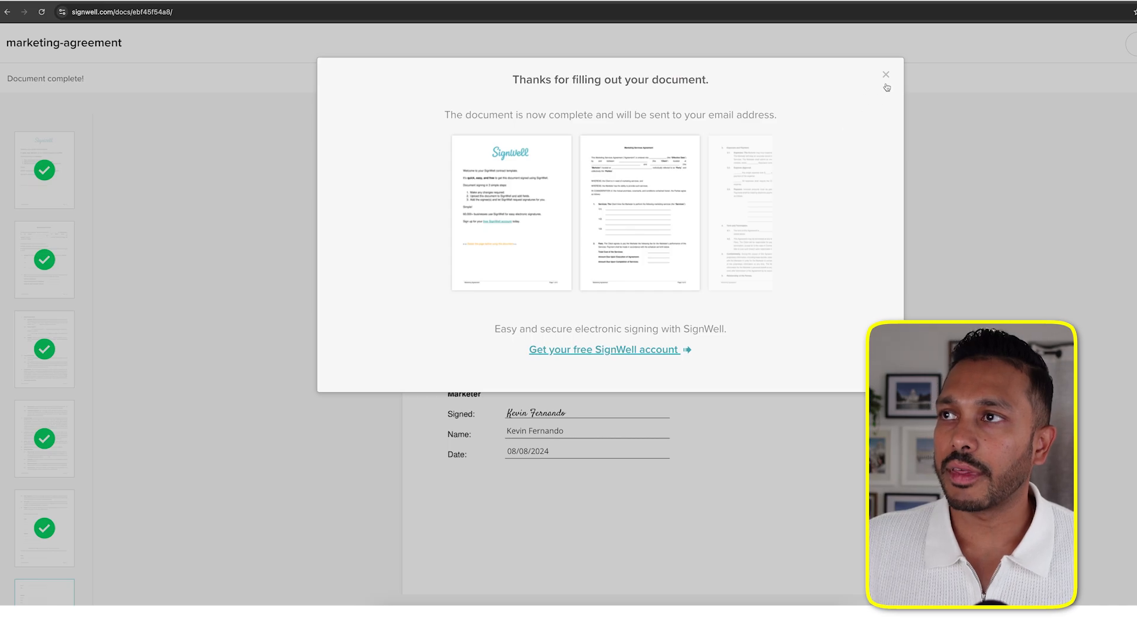
pyautogui.click(886, 74)
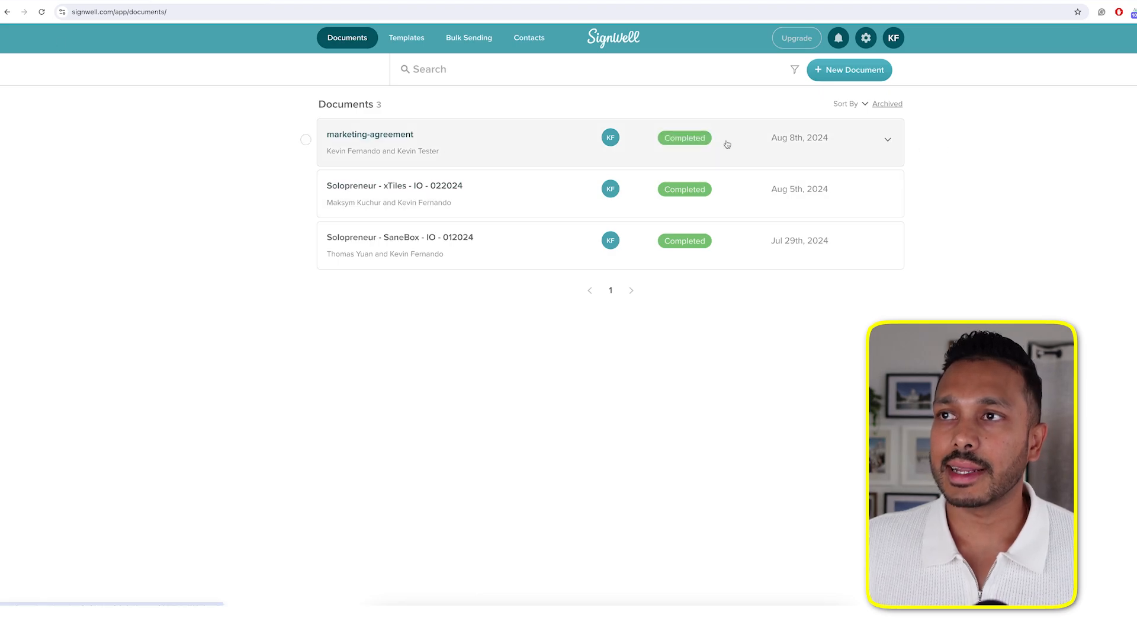
pyautogui.click(370, 133)
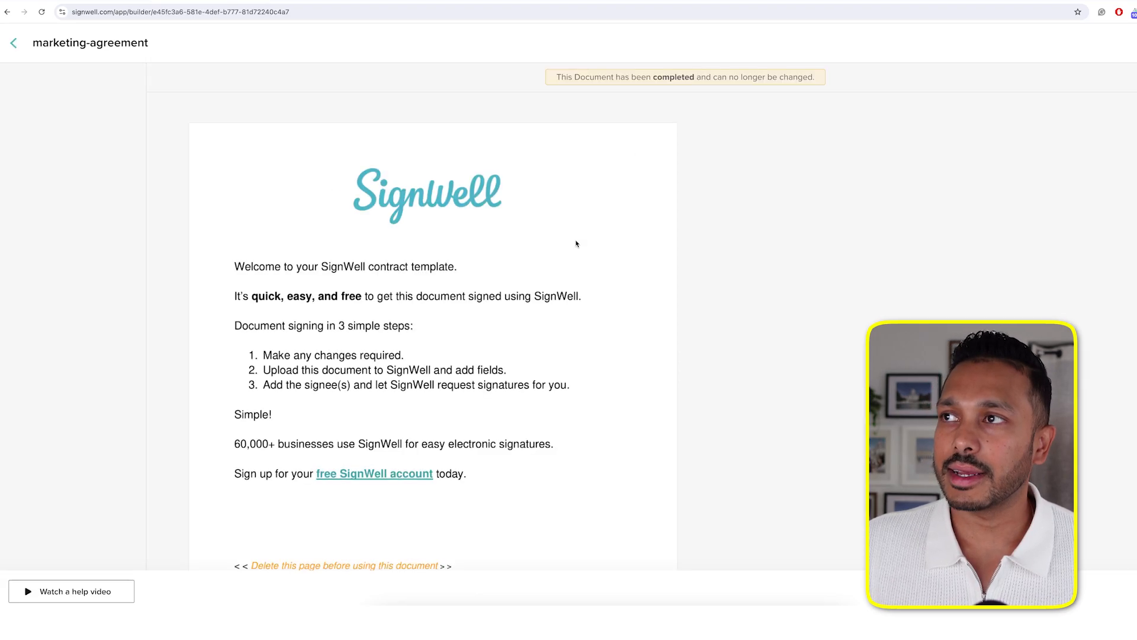
pyautogui.scroll(-3)
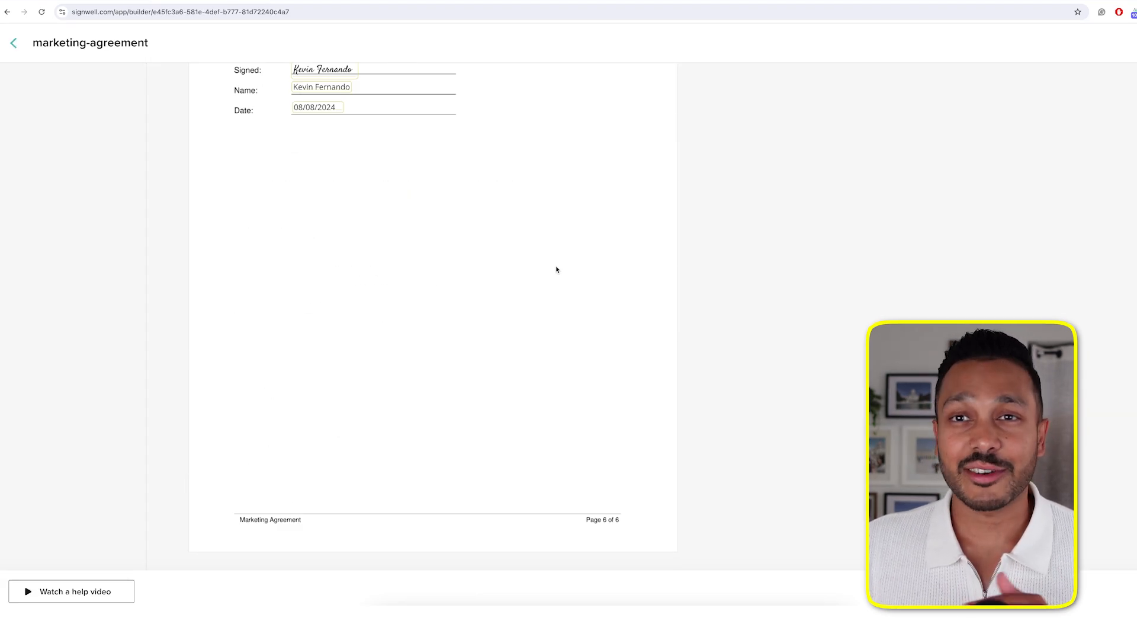
pyautogui.scroll(3)
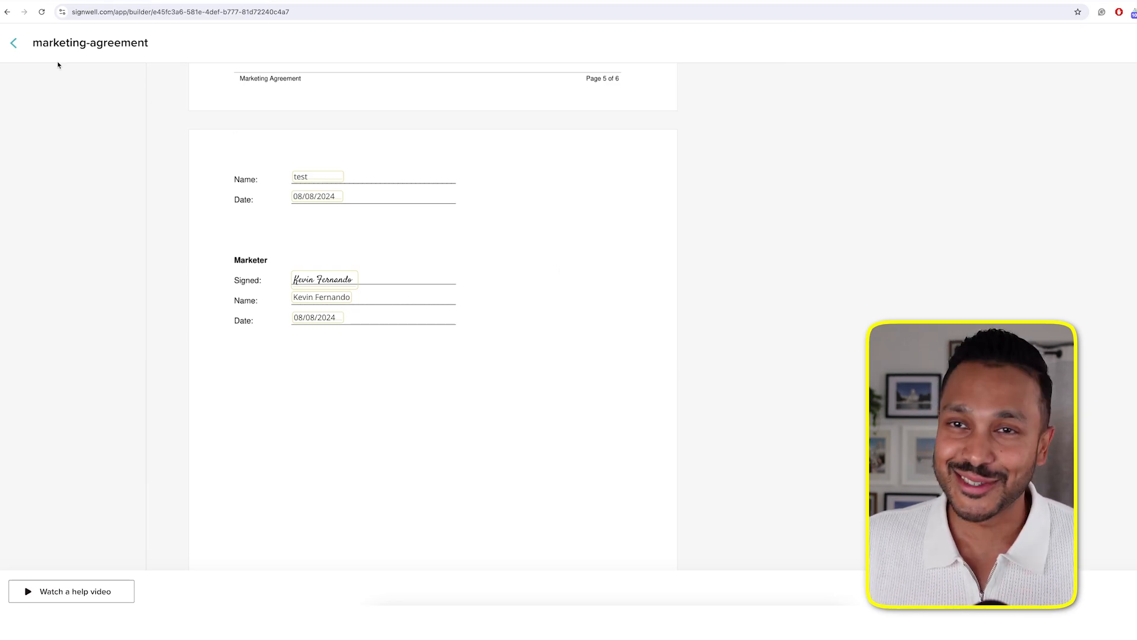
pyautogui.click(13, 43)
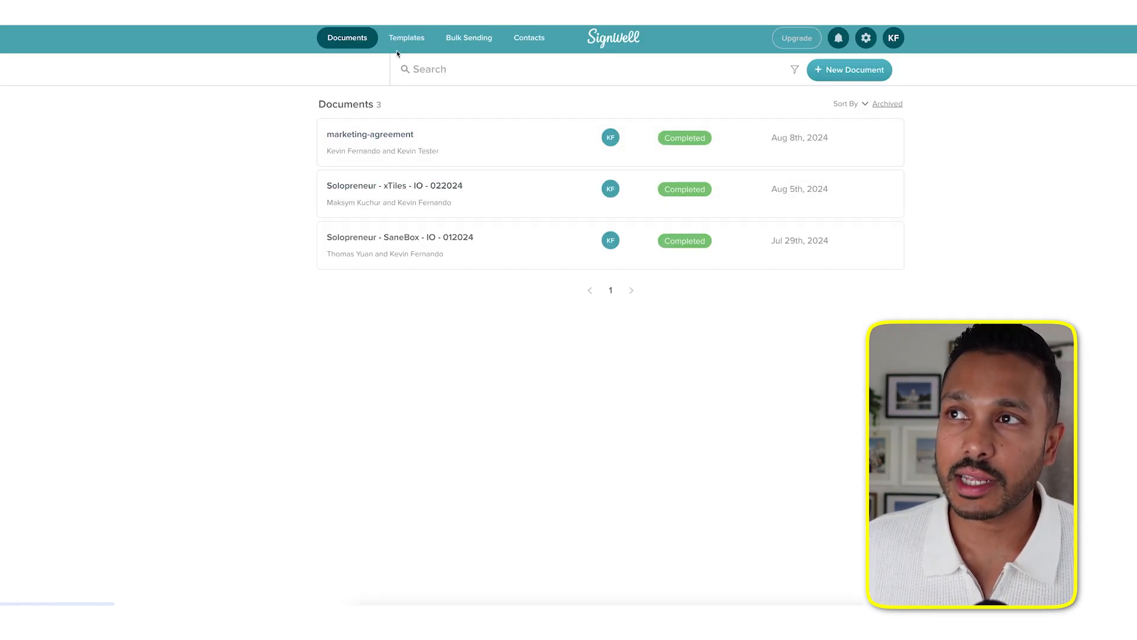
# Browse the all-templates page's downloadable contract templates from Marketing Agreement to Referral Agreement
pyautogui.click(407, 38)
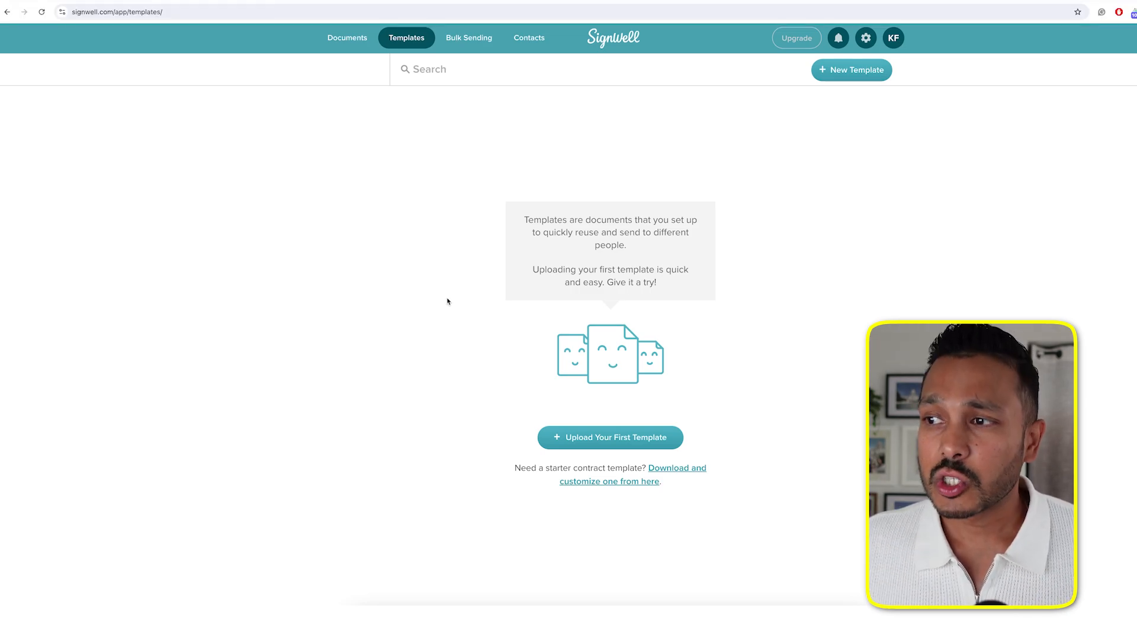
pyautogui.moveTo(610, 437)
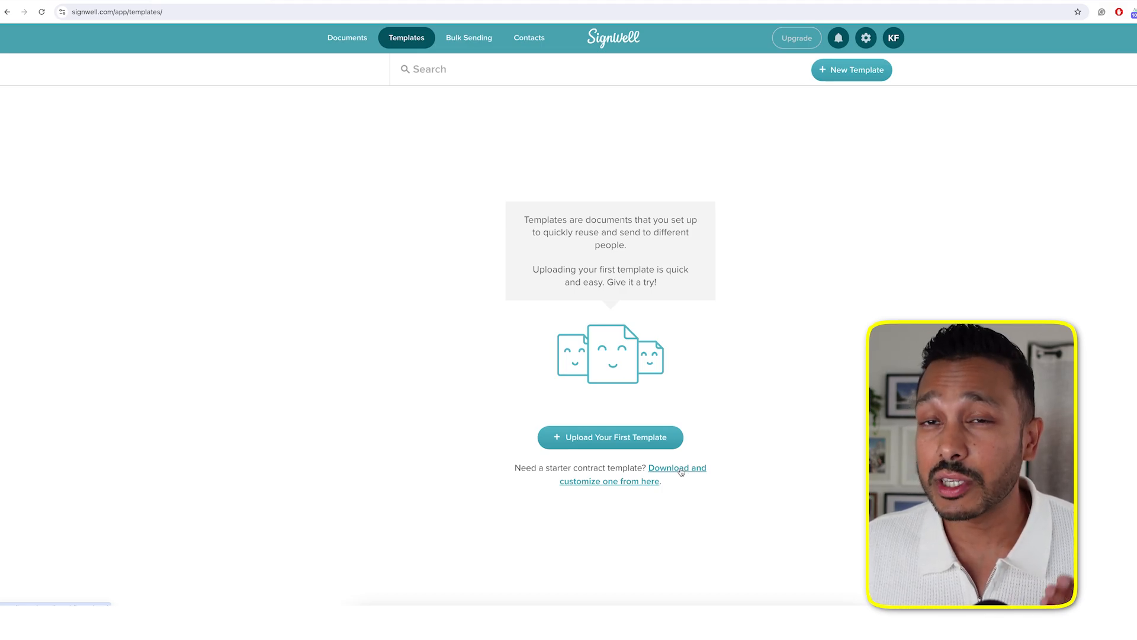
pyautogui.click(631, 473)
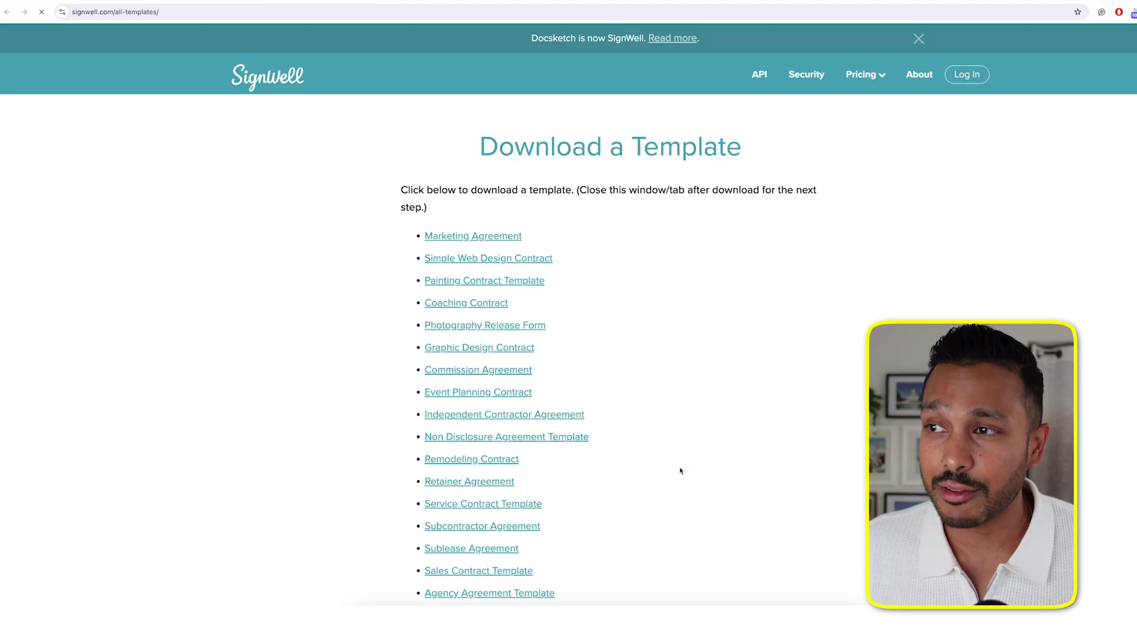
pyautogui.scroll(-3)
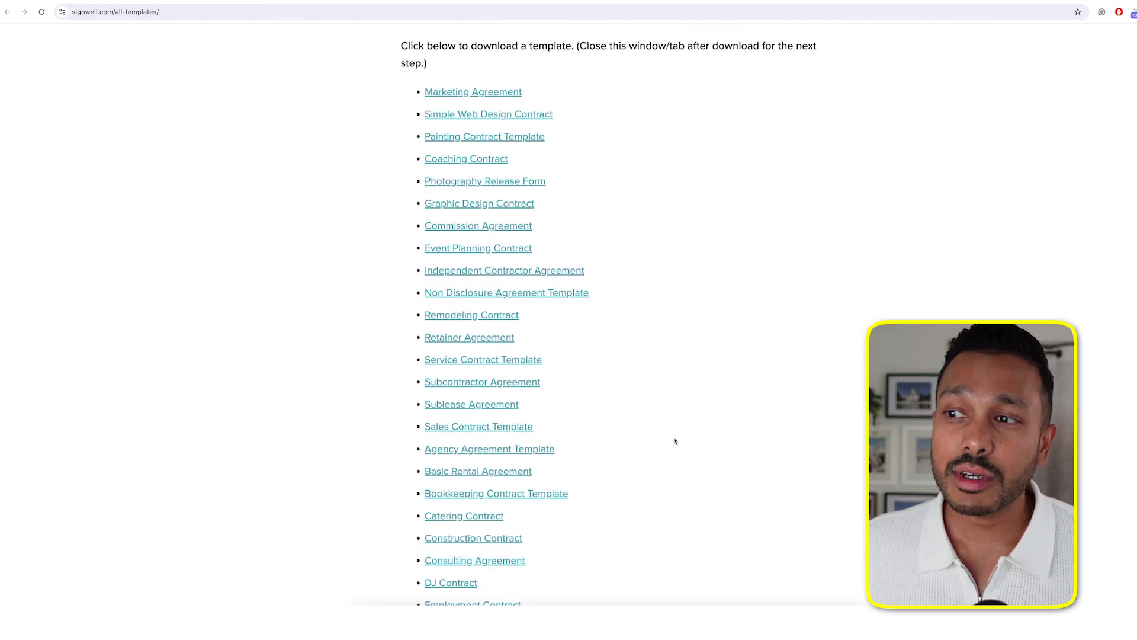
pyautogui.scroll(-3)
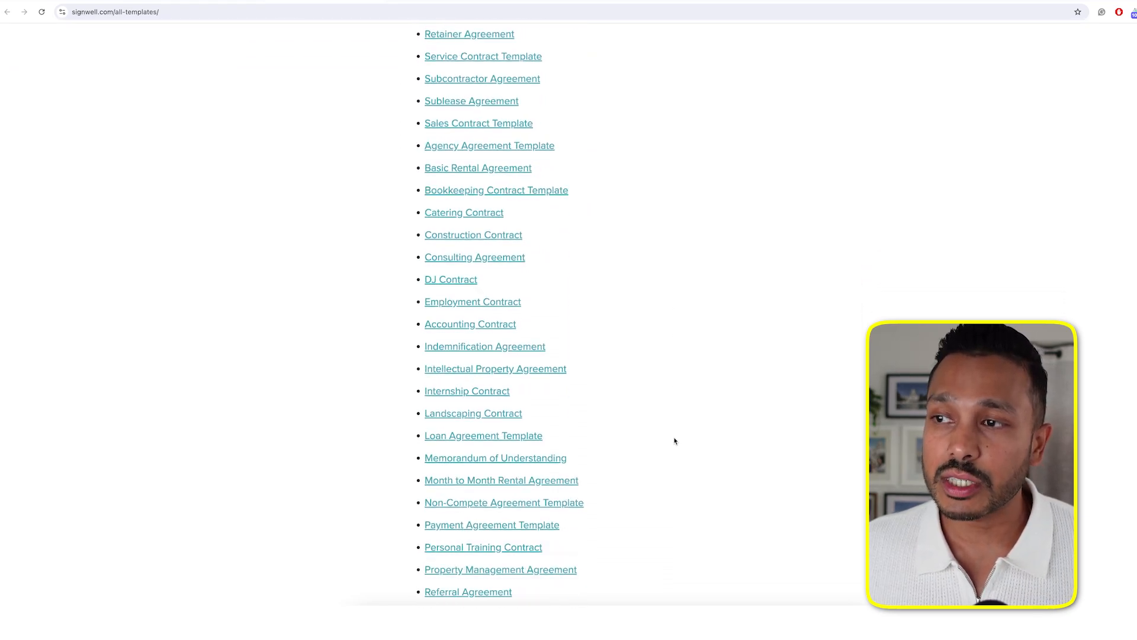
pyautogui.scroll(-3)
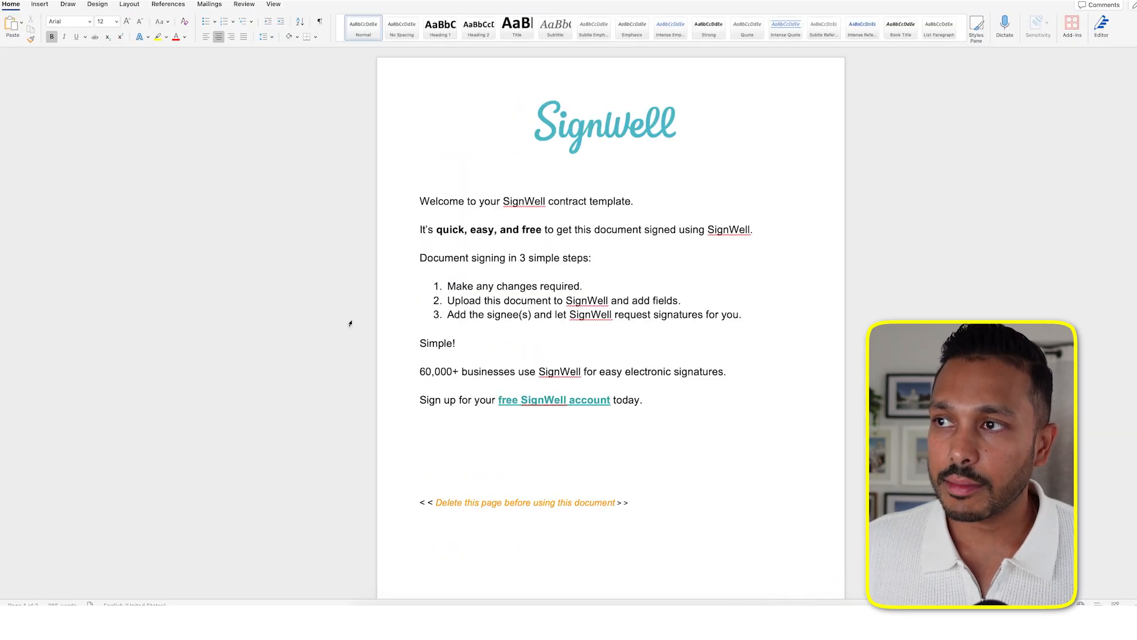
# Move past the welcome page to the template's Video Release Agreement with its blank Signed, Name and Date lines
pyautogui.press('ctrl+a')
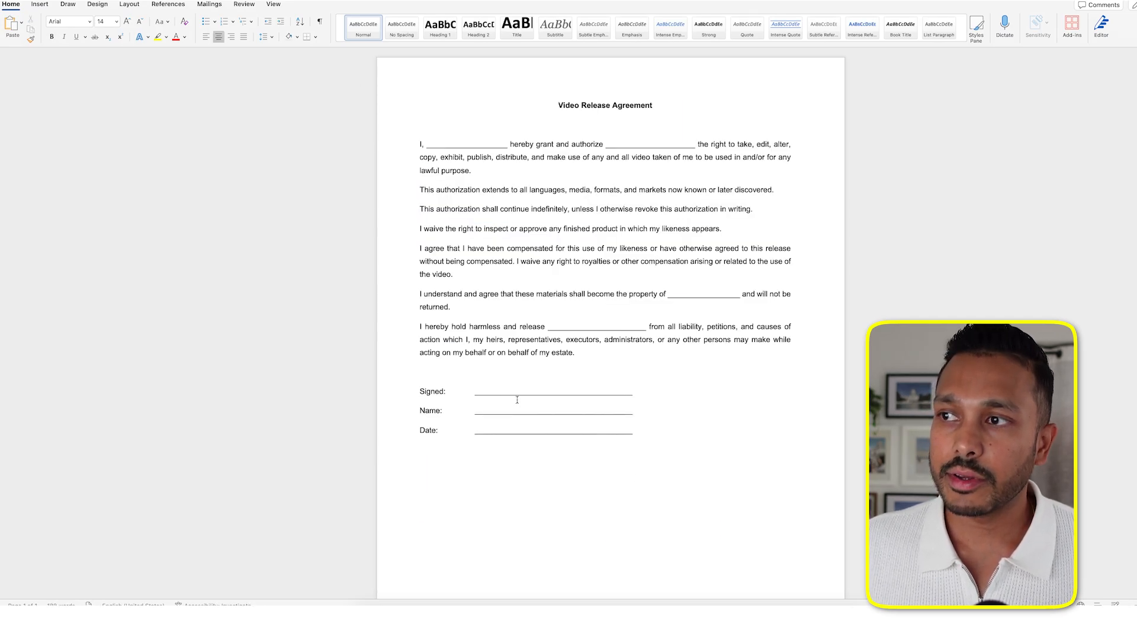
pyautogui.scroll(-3)
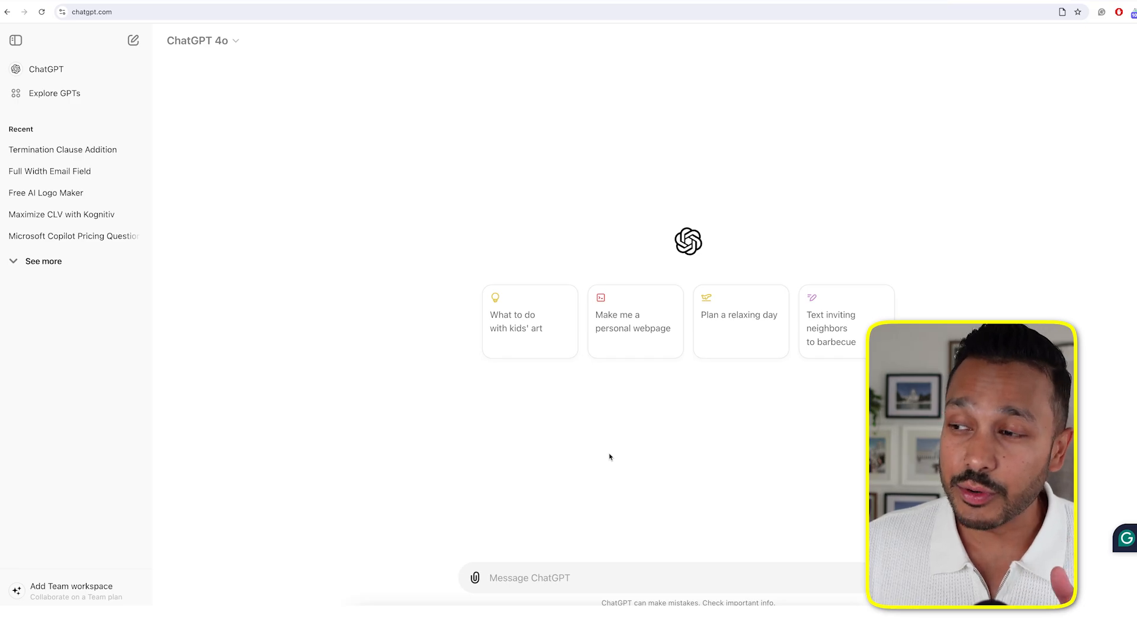
# Attach video-release-form.docx from the computer and send a request to add a mutual cancellation clause
pyautogui.click(475, 576)
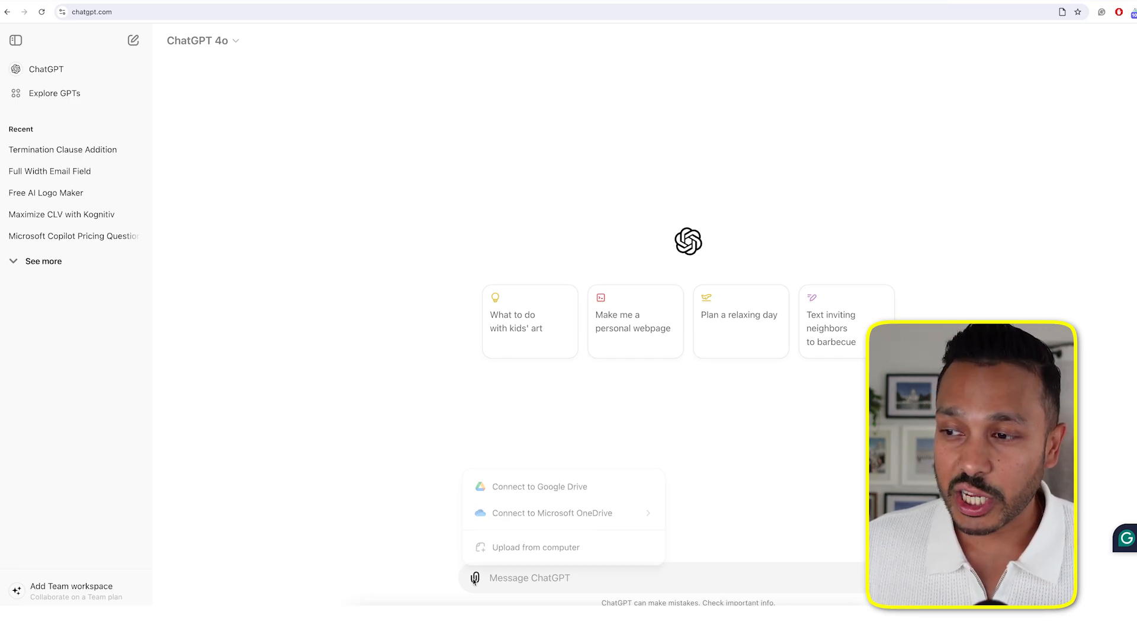
pyautogui.click(535, 547)
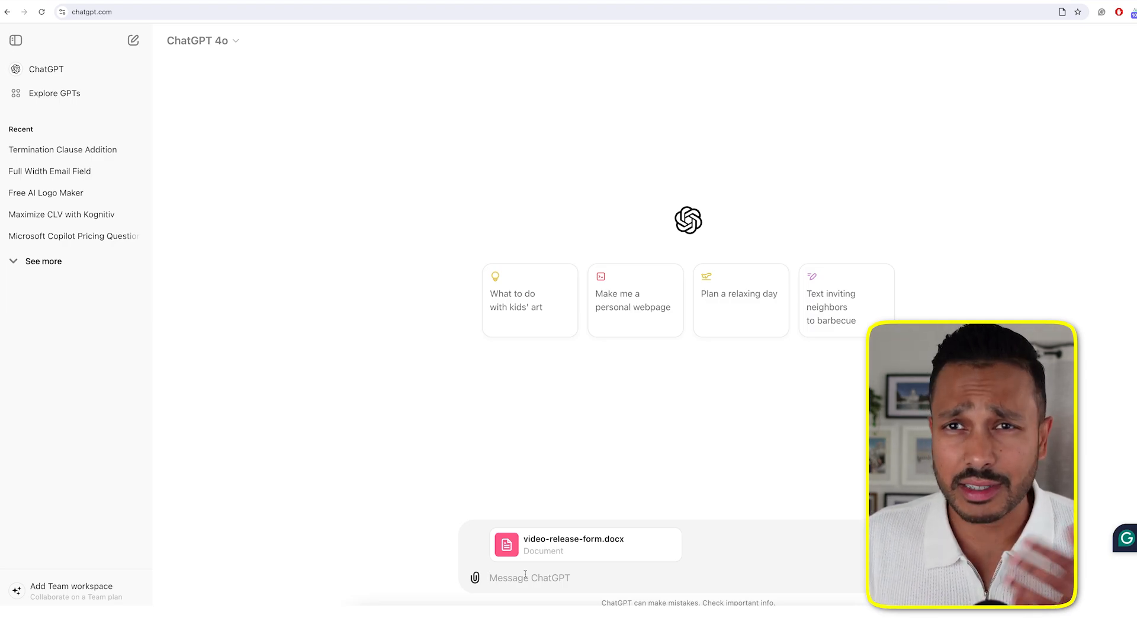
pyautogui.write('add a ca')
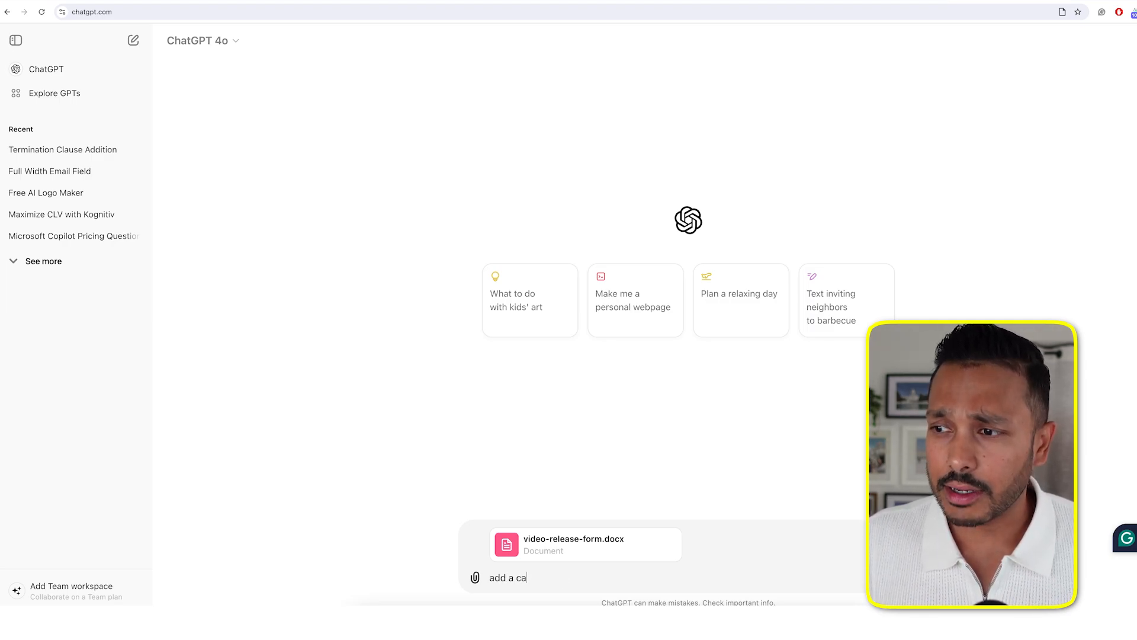
pyautogui.write('lause that says')
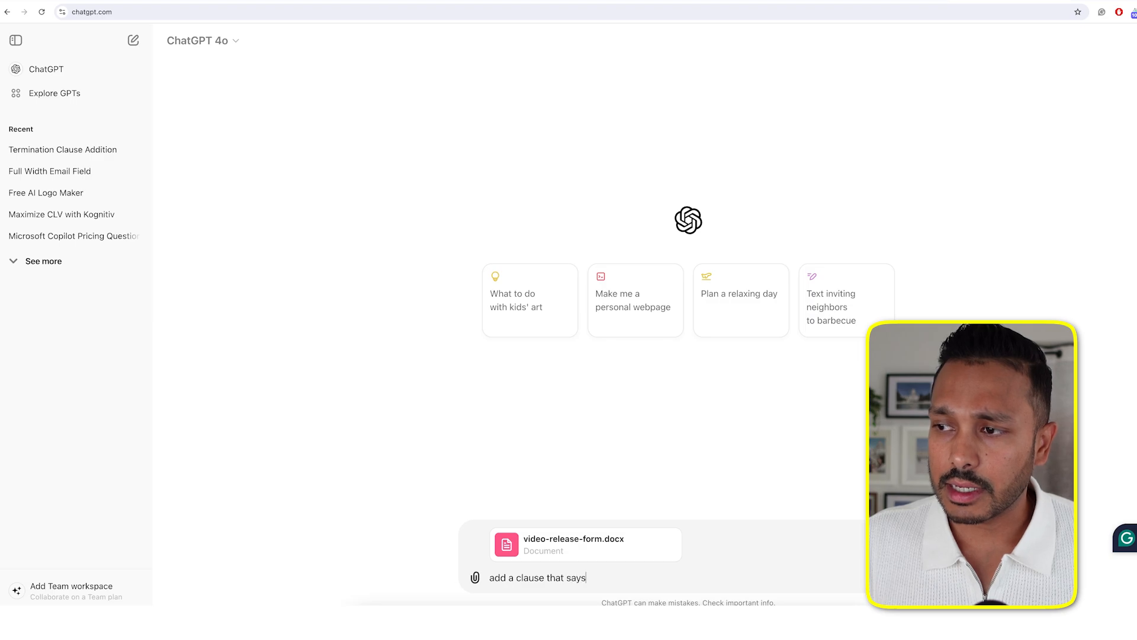
pyautogui.write('we can mutu')
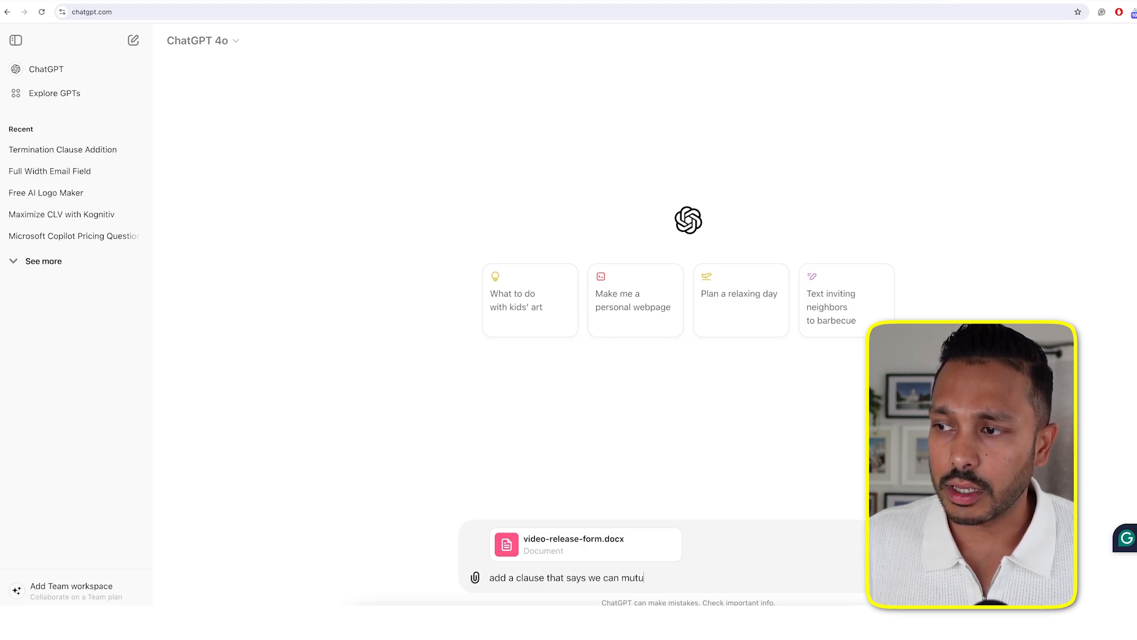
pyautogui.write('ally cnacl')
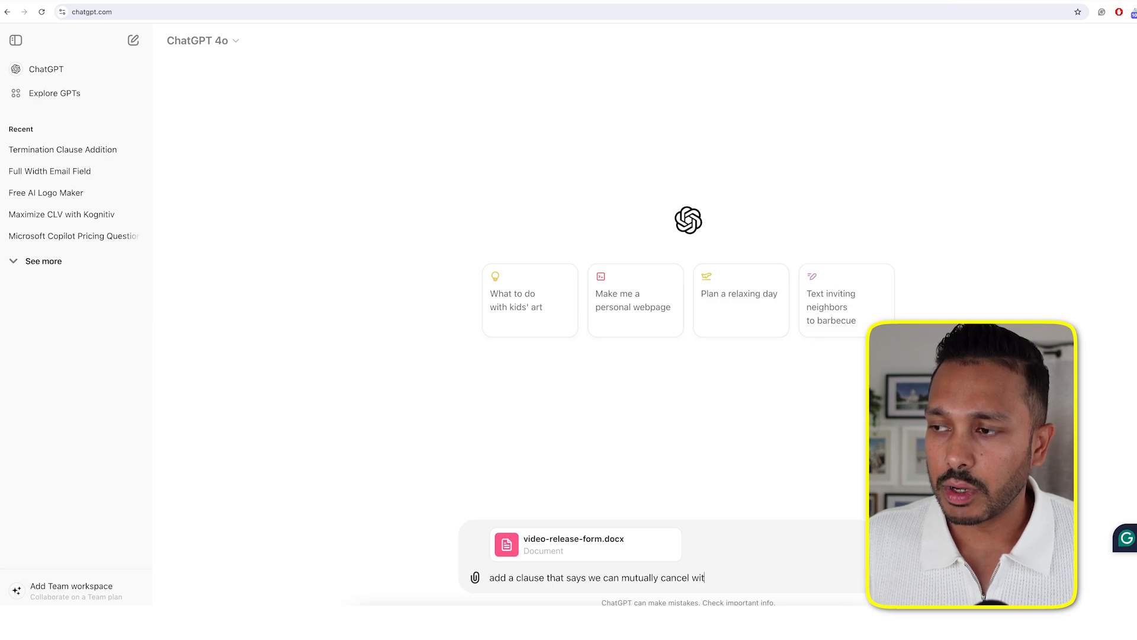
pyautogui.press('Return')
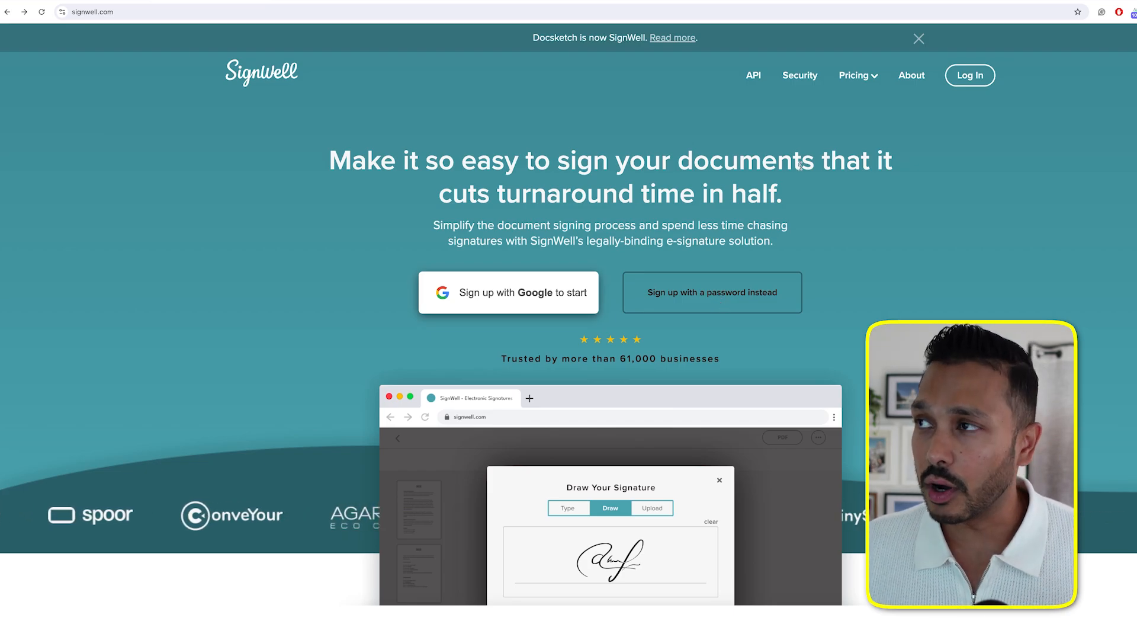
# View SignWell's plan cards: Free $0, Personal $8, Business $24 and Enterprise
pyautogui.click(854, 75)
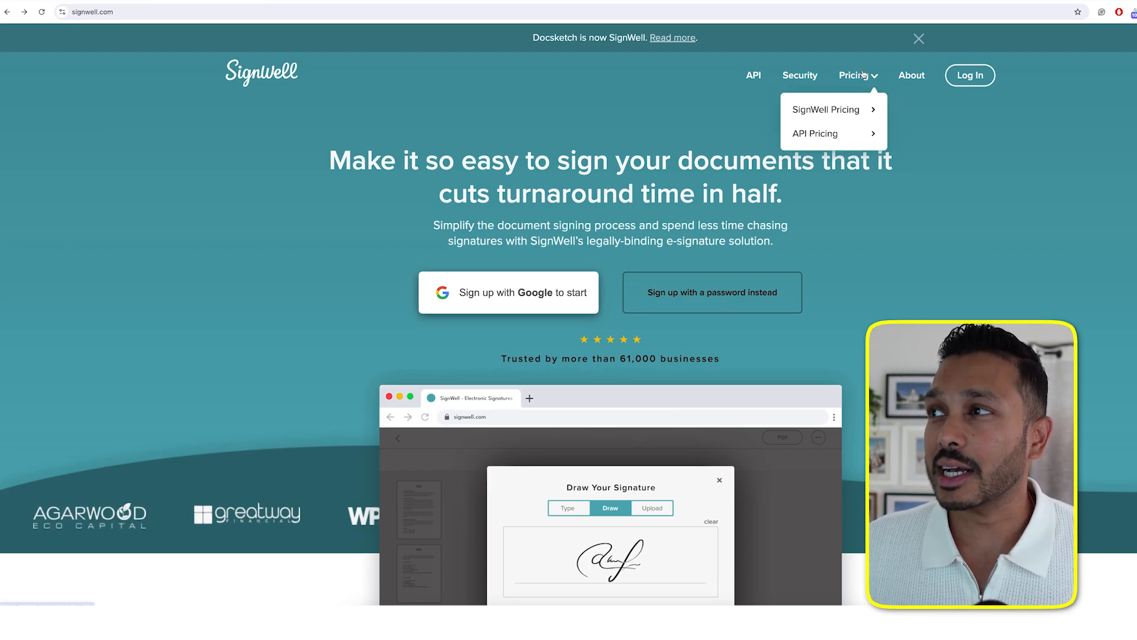
pyautogui.click(825, 108)
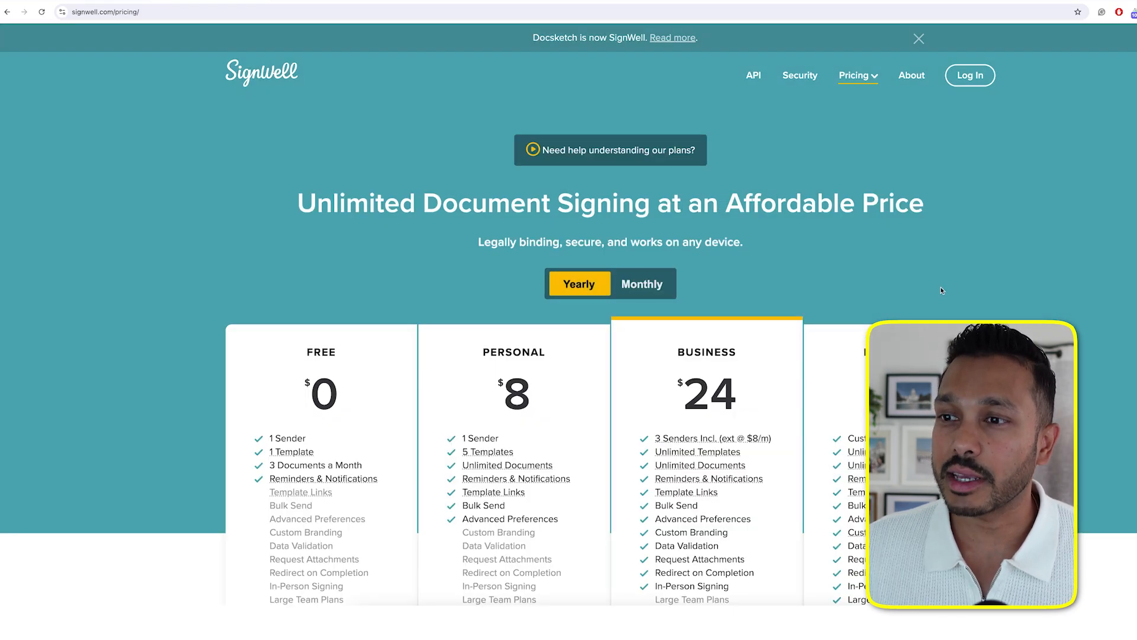
pyautogui.scroll(-3)
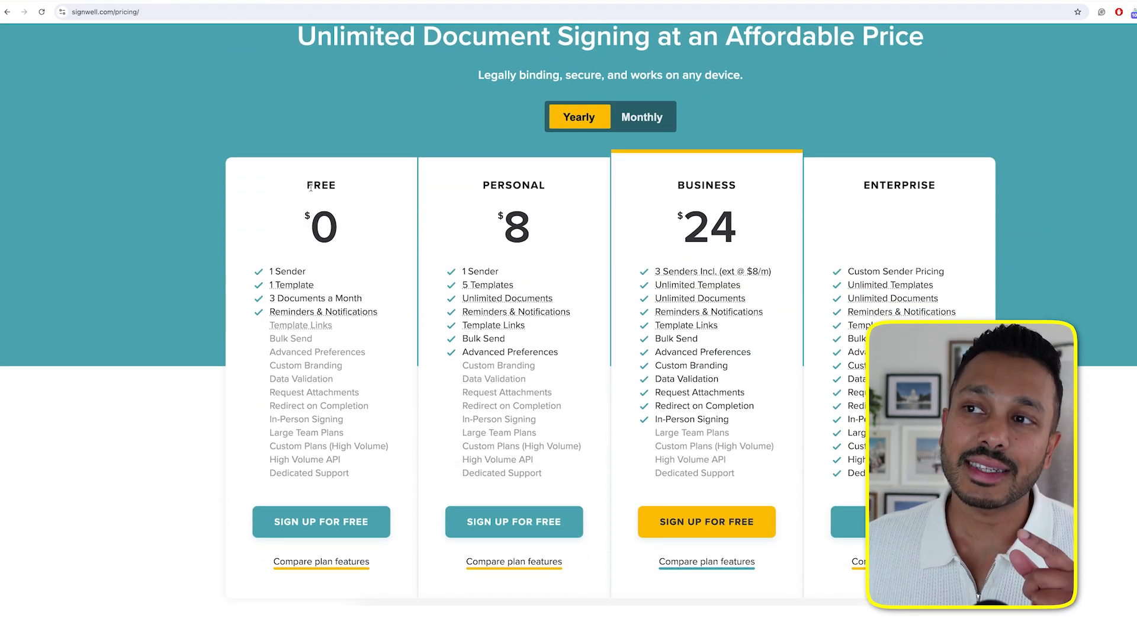
pyautogui.moveTo(293, 284)
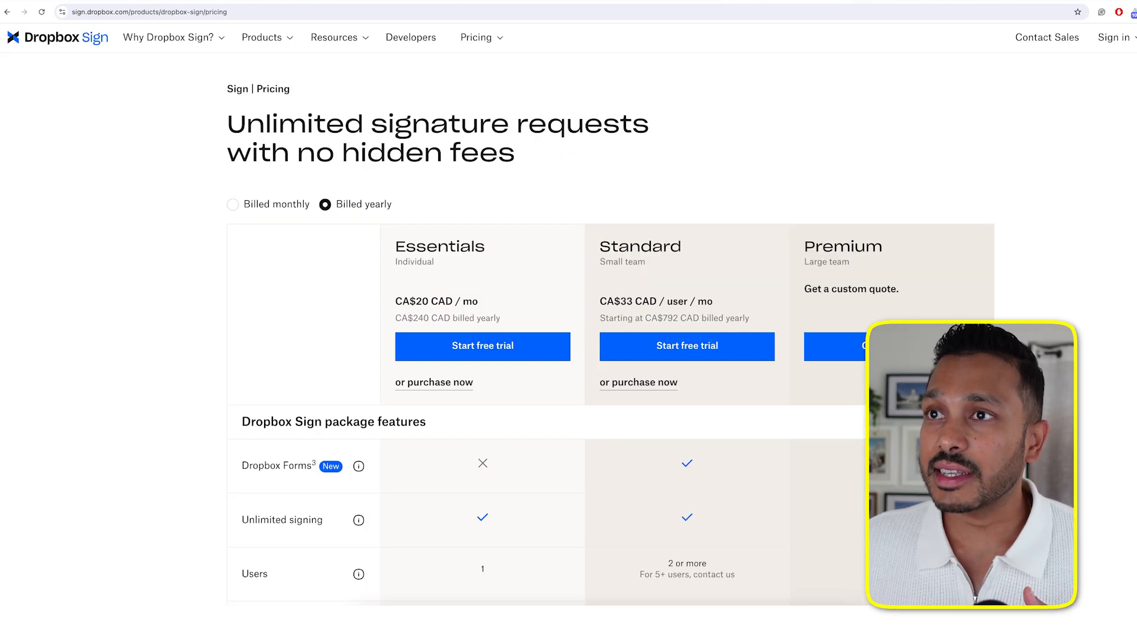
pyautogui.moveTo(499, 282)
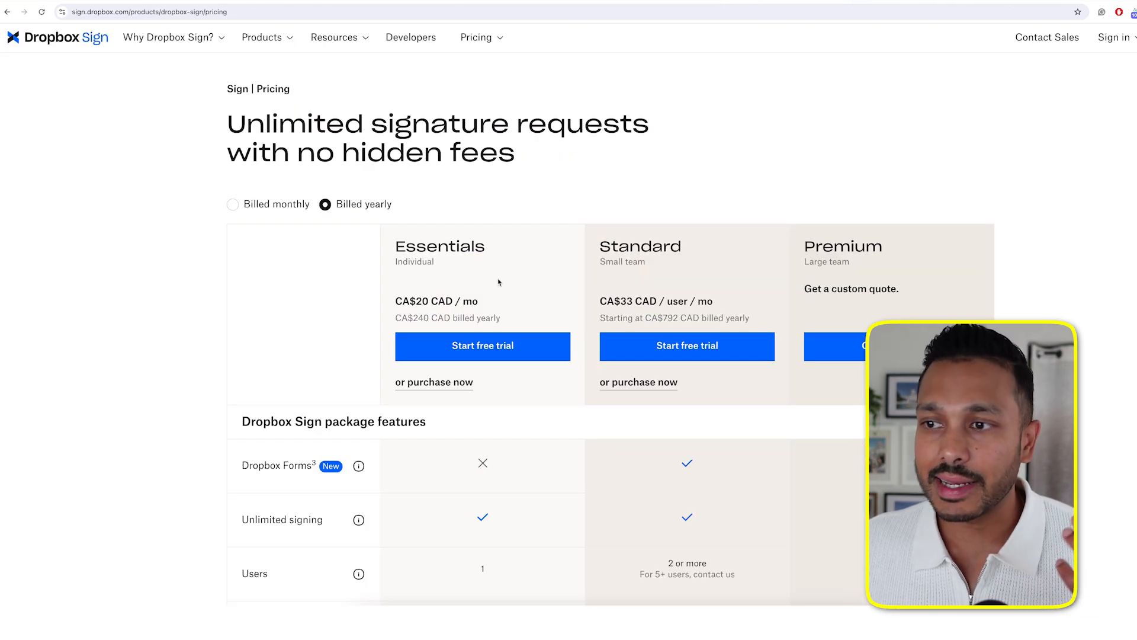
# Scroll through Dropbox Sign's Essentials, Standard and Premium plan feature comparison
pyautogui.scroll(-3)
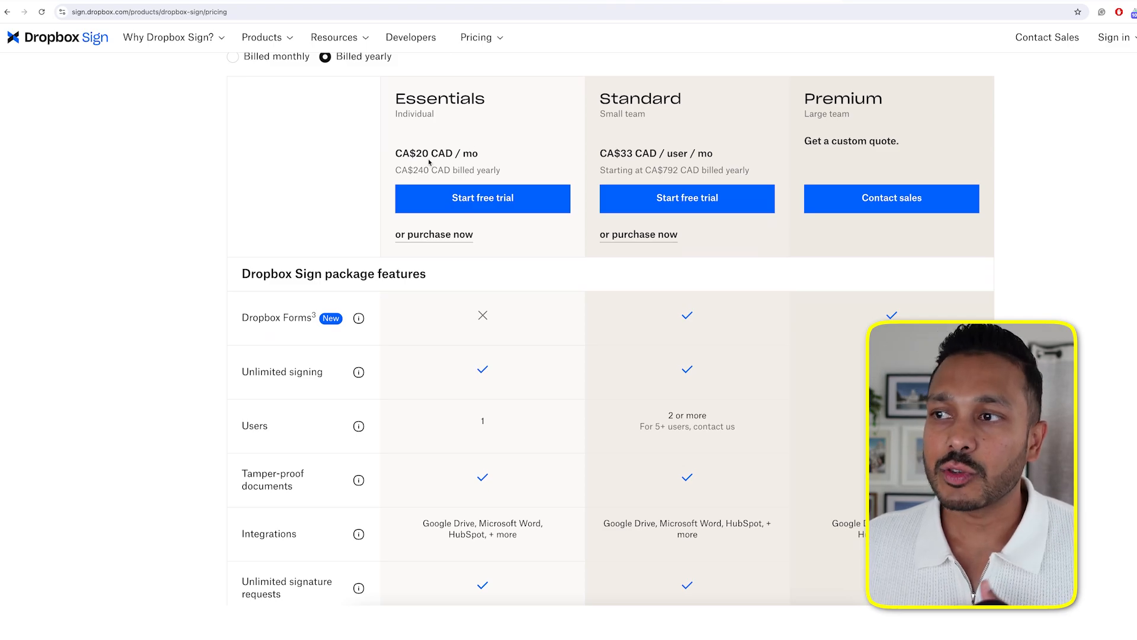
pyautogui.scroll(3)
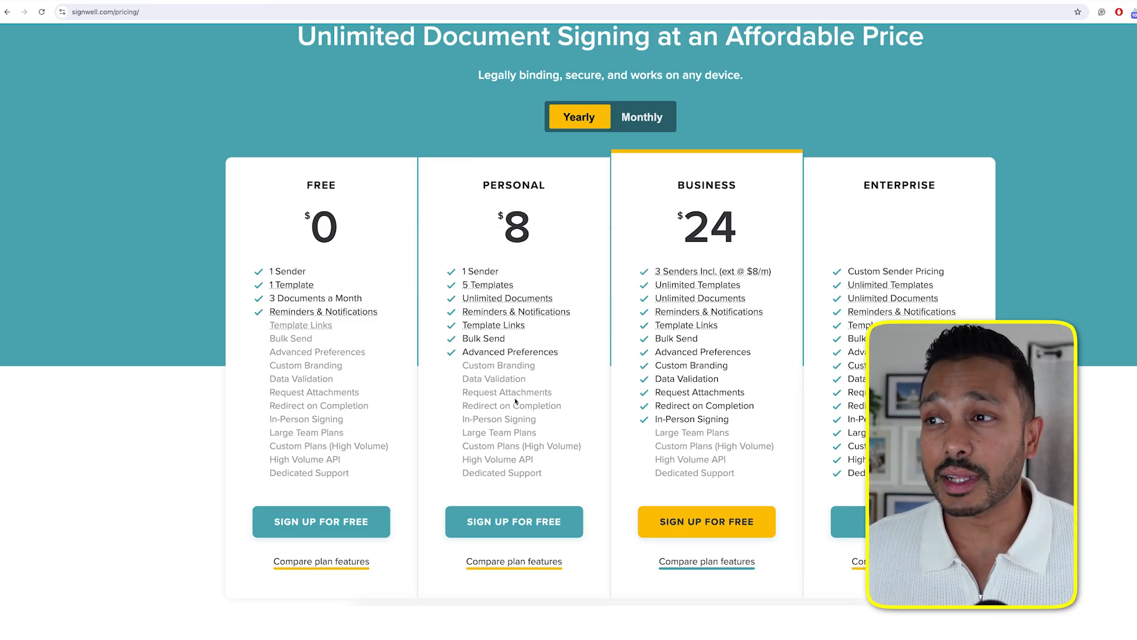
pyautogui.moveTo(697, 6)
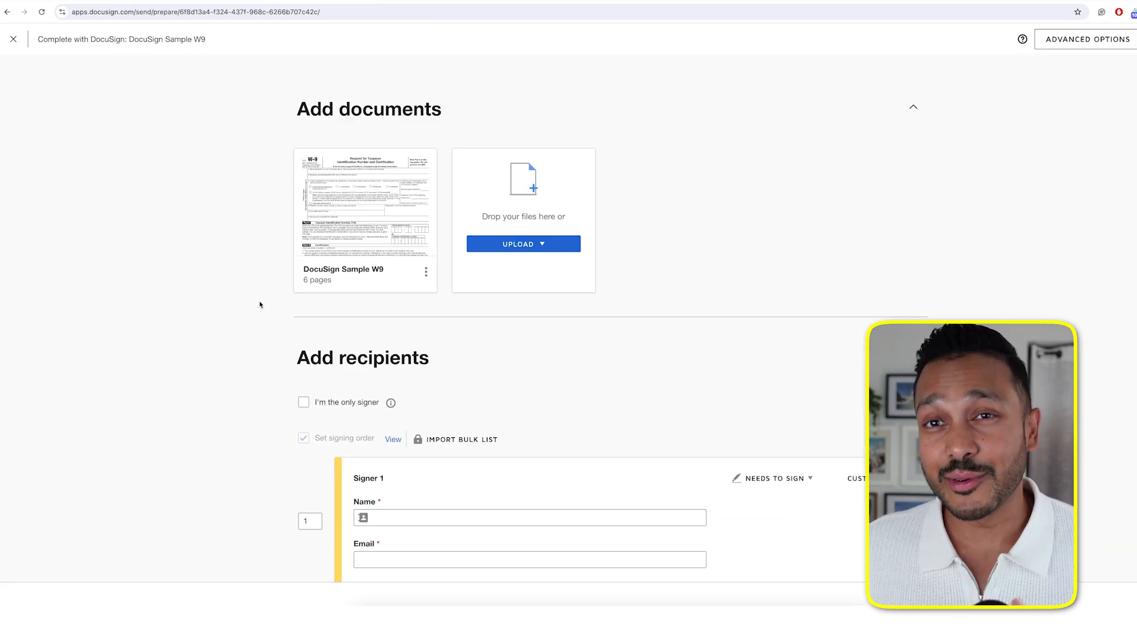
# Scroll past Add documents to the Add recipients and Add message sections for the Sample W9
pyautogui.scroll(-3)
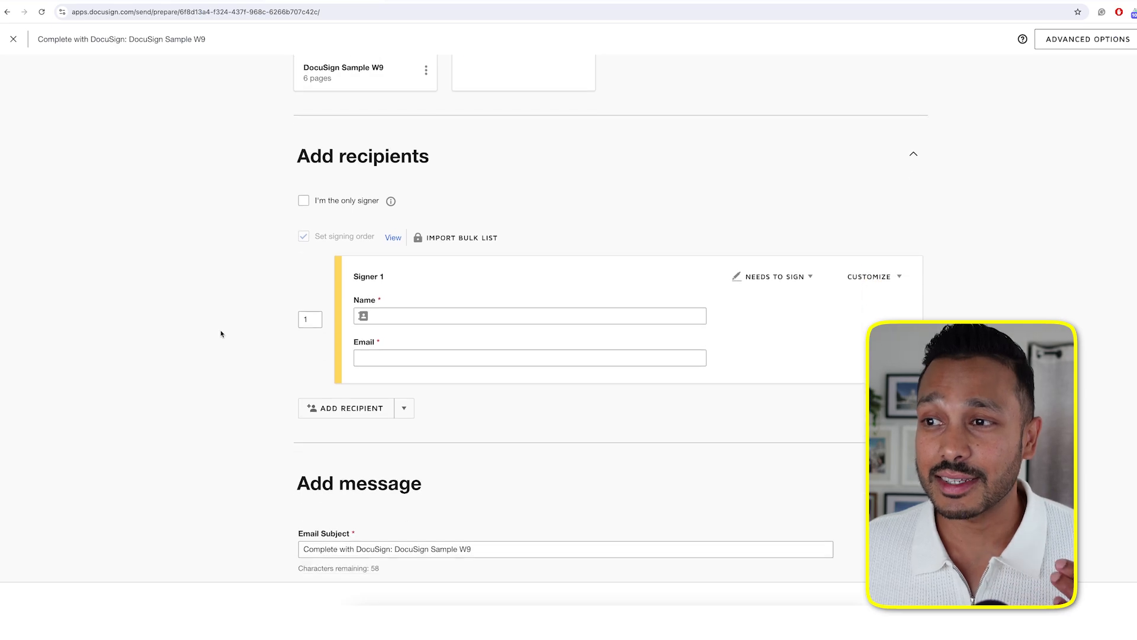
pyautogui.scroll(-3)
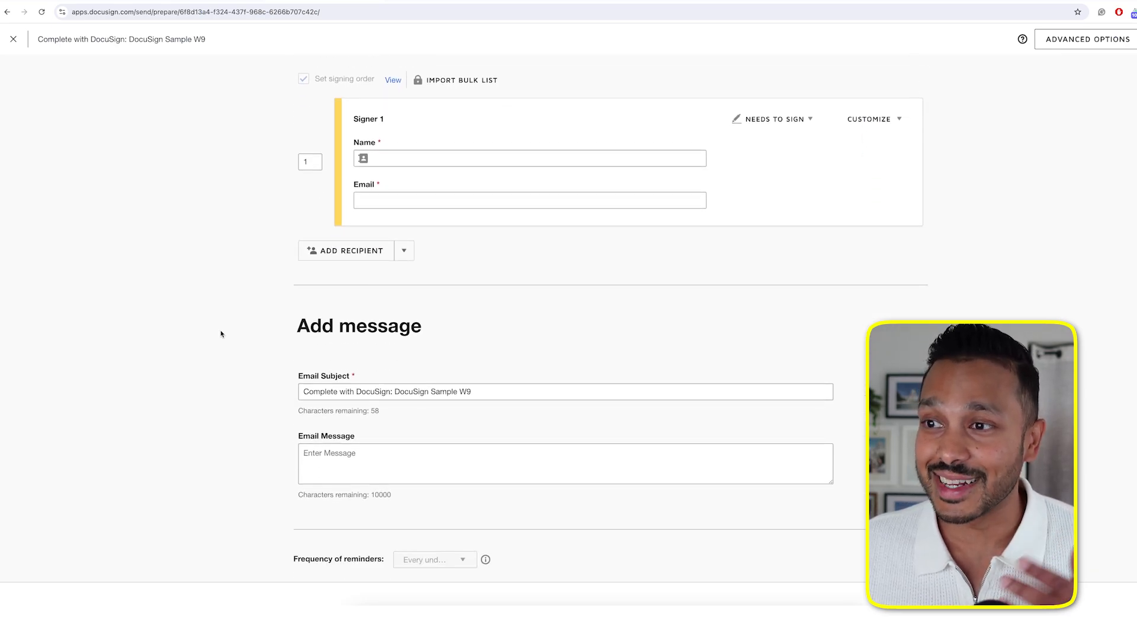